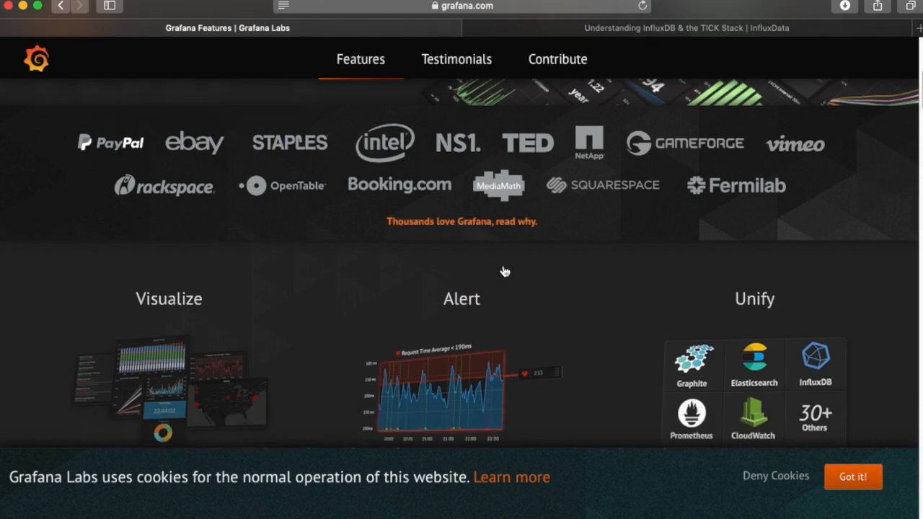
Step: Reach the Grafana Play Home dashboard from the grafana.com features page
scroll(down, 3)
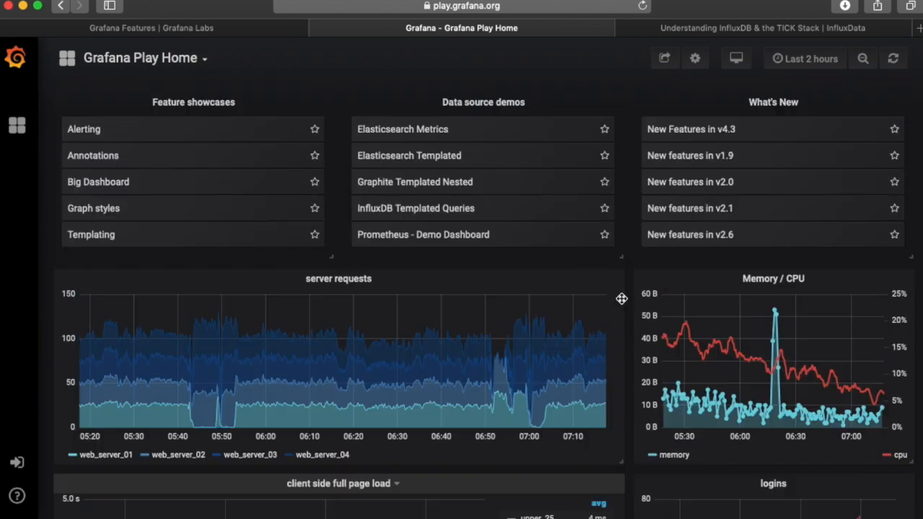
mouse_move(353, 304)
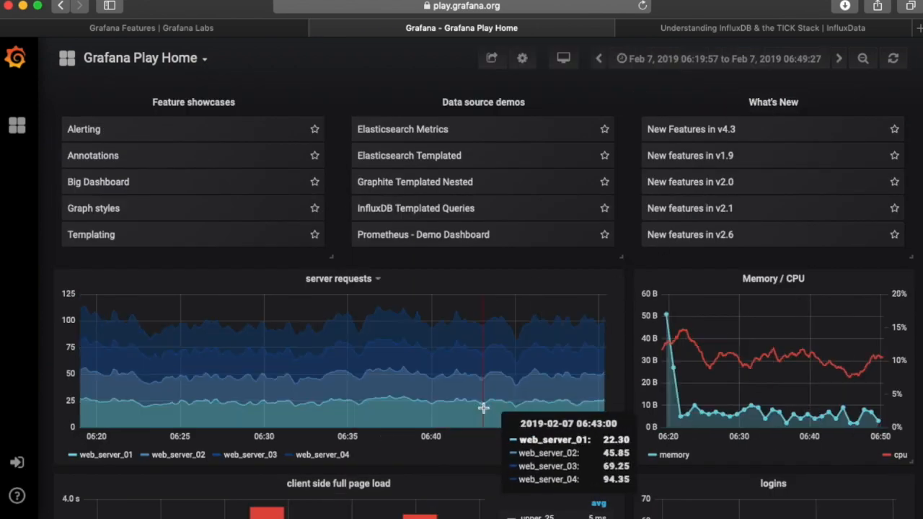
click(17, 124)
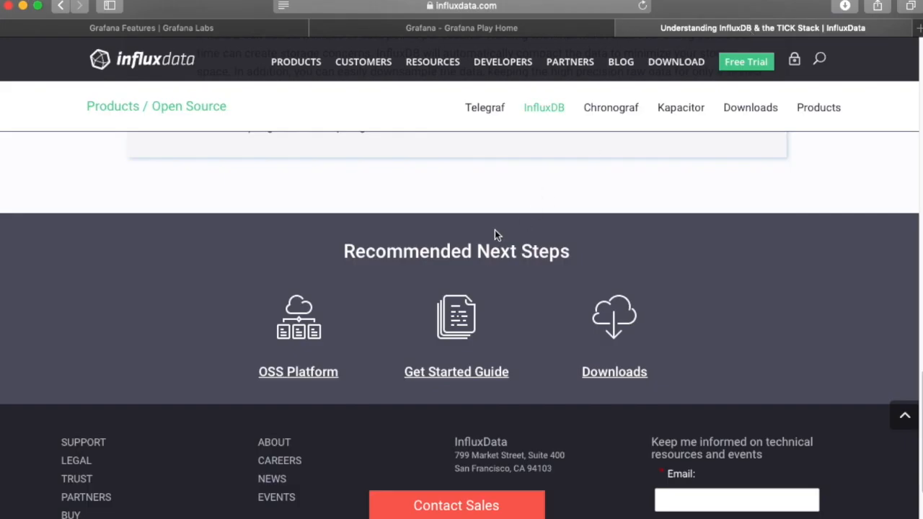
Step: Read down the InfluxDB overview and highlight the 'Retention Policies (RP)' phrase
scroll(up, 3)
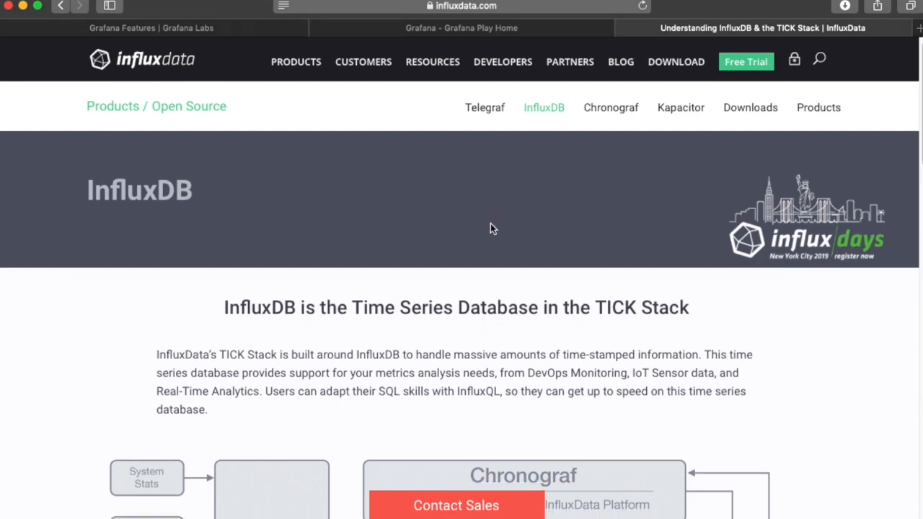
scroll(down, 3)
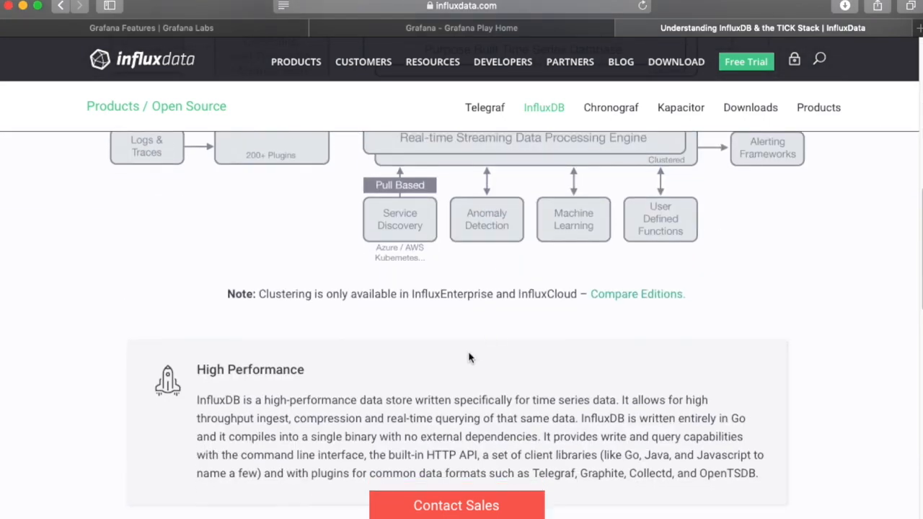
scroll(down, 3)
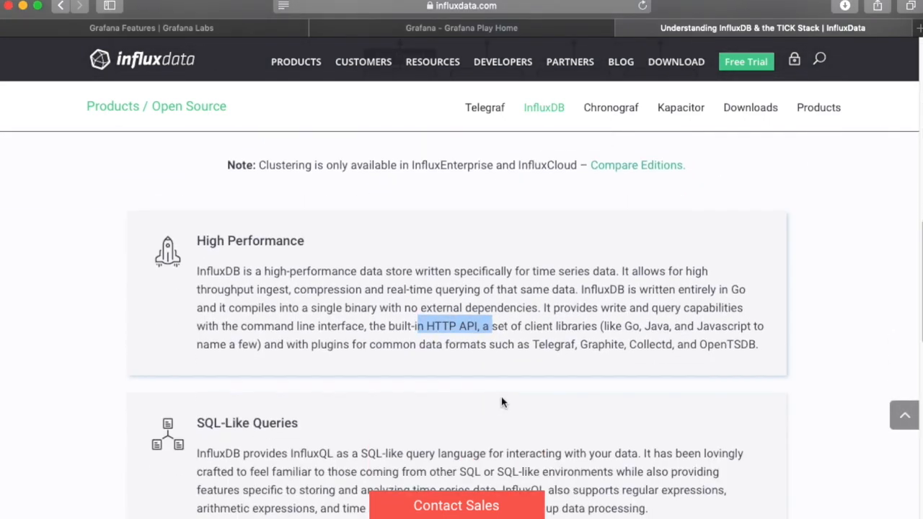
scroll(down, 3)
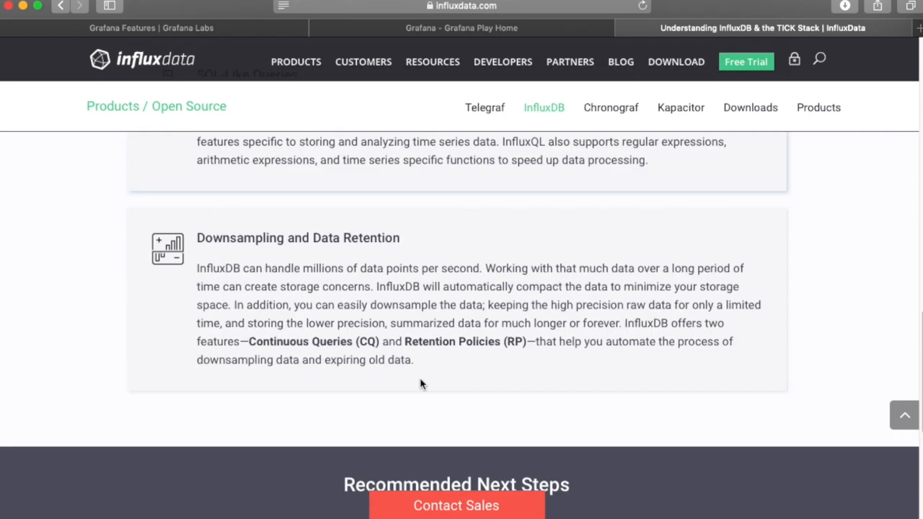
drag(272, 267, 474, 267)
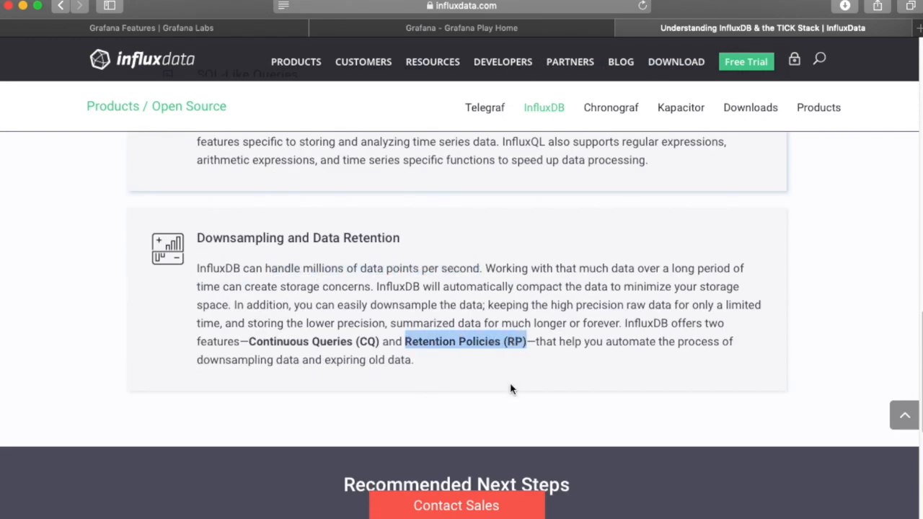
scroll(down, 3)
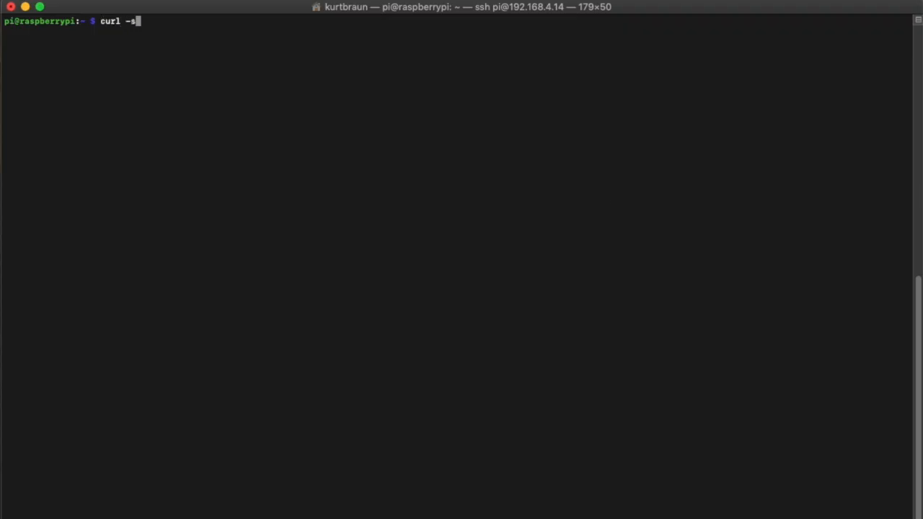
Step: Add the pi user to the docker group with sudo usermod -aG docker pi
key(Return)
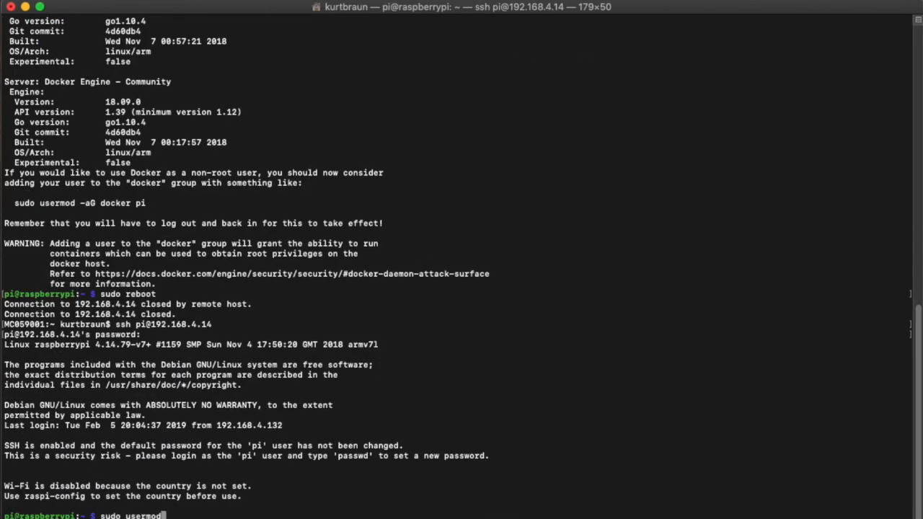
text(-aG docker p)
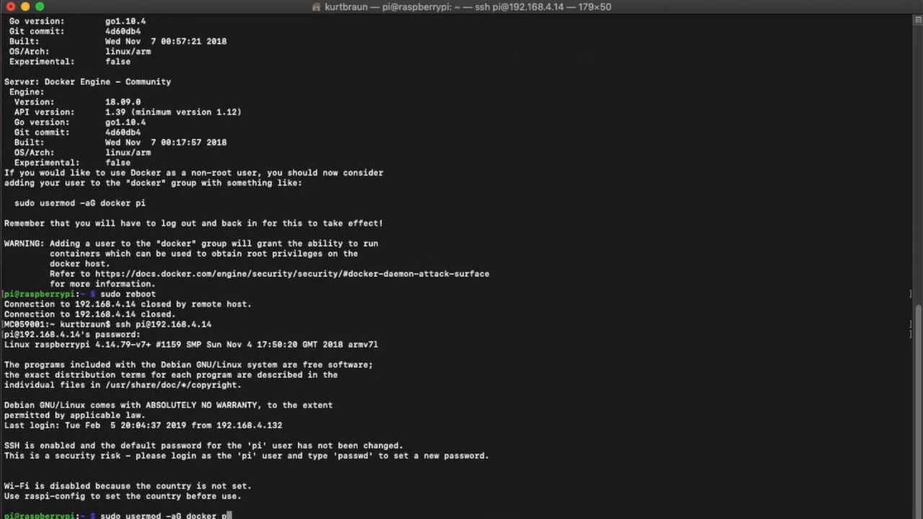
key(Return)
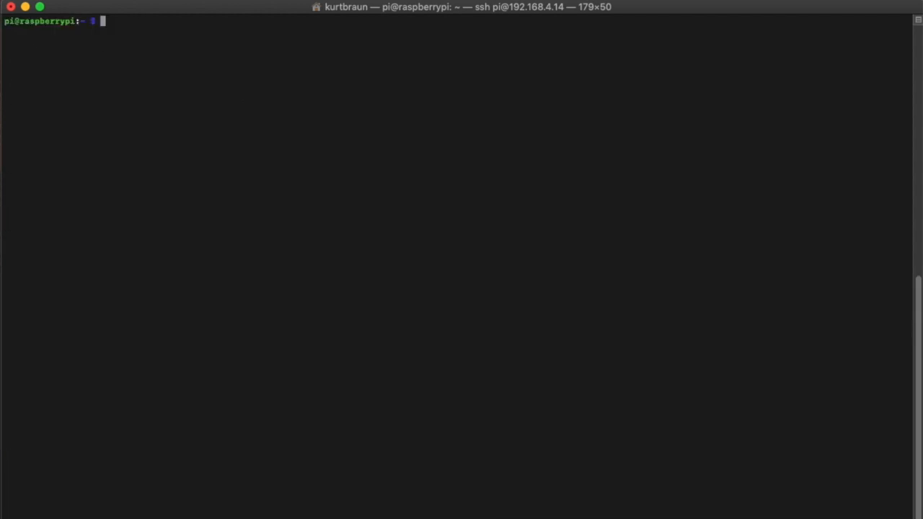
Step: Run a grafana/grafana container detached on port 3000:3000, then stop it again
text(sudo docker net)
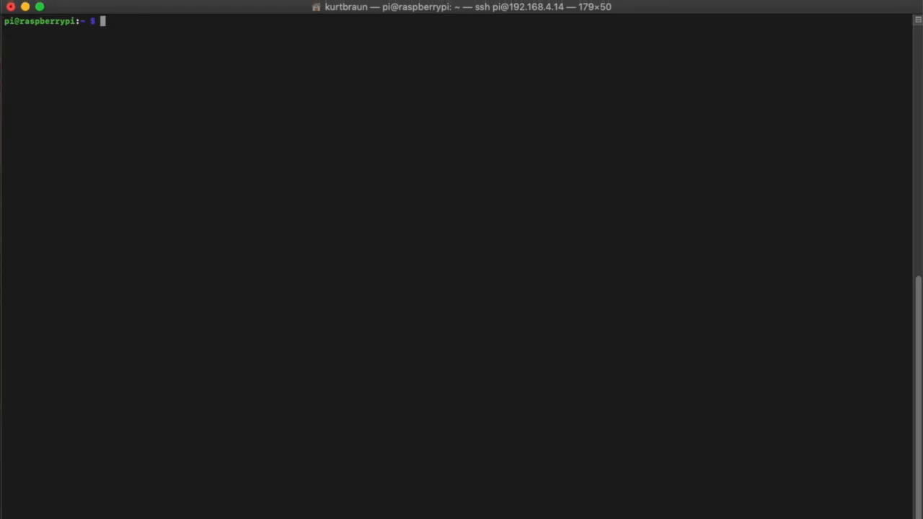
text(sudo docker run -d -p 3000)
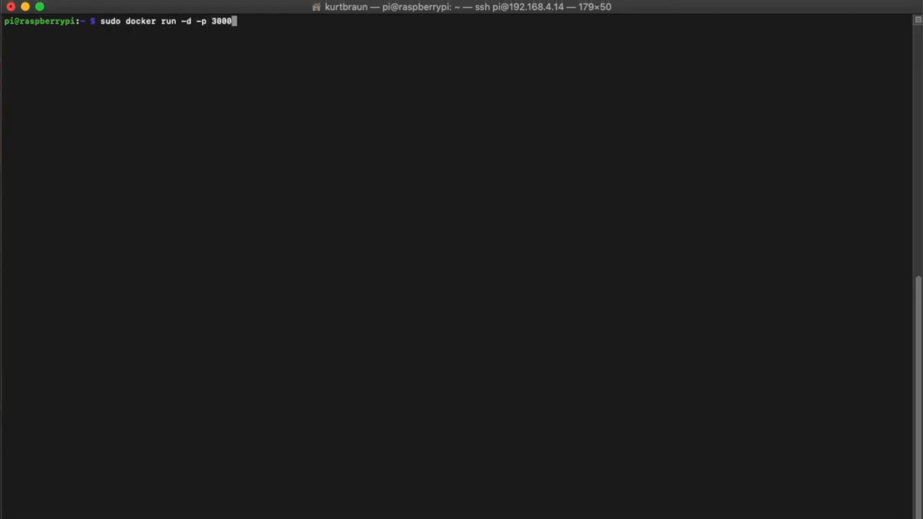
text(:3000 grafana/g)
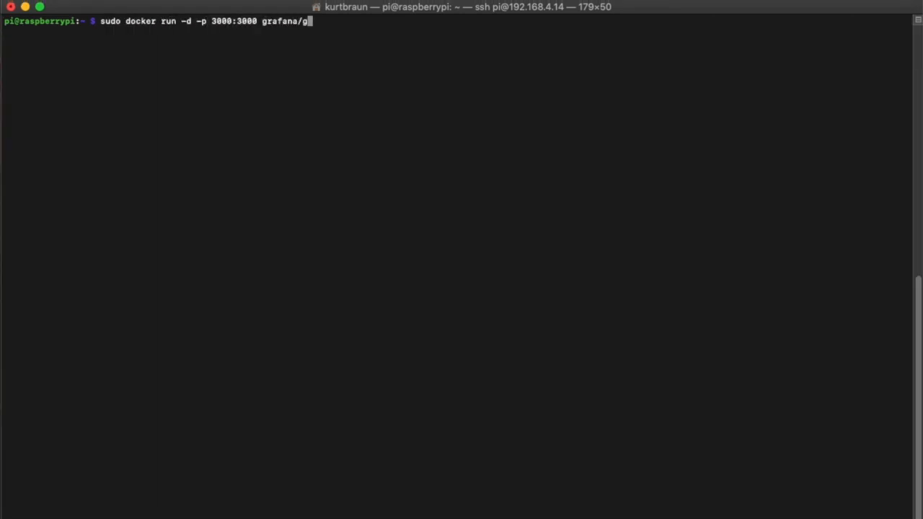
key(Return)
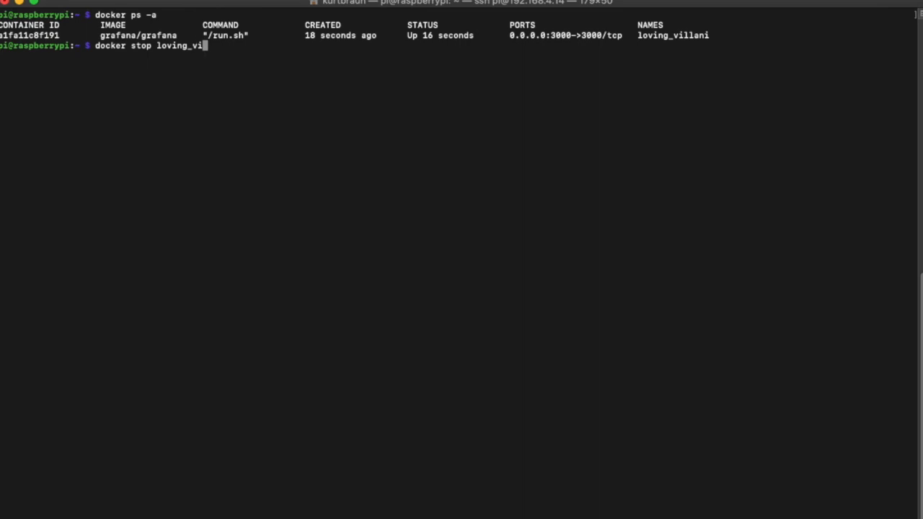
key(Return)
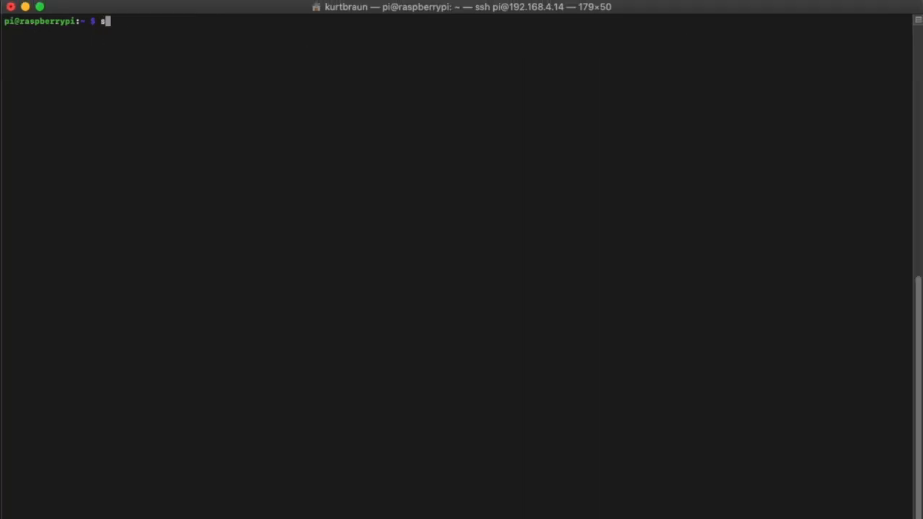
Step: Create the grafana-storage Docker volume
text(sudo docker volume create grafana-s)
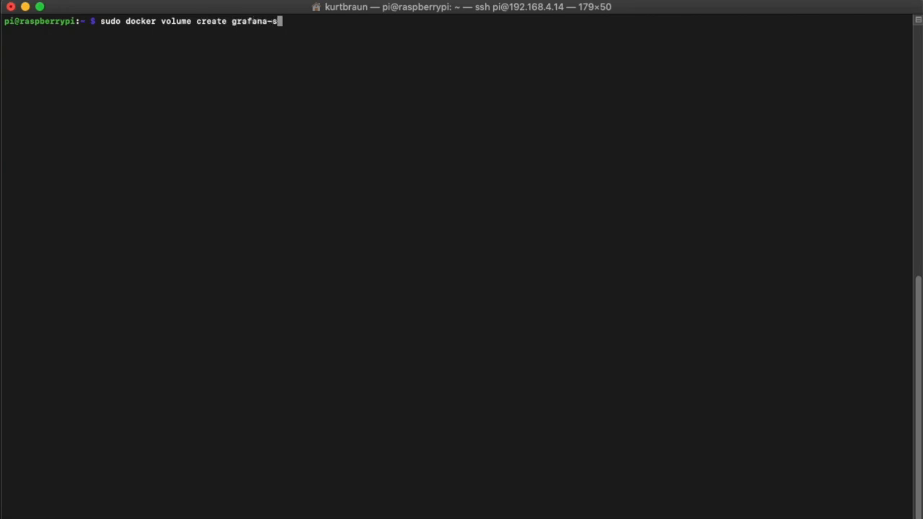
key(Return)
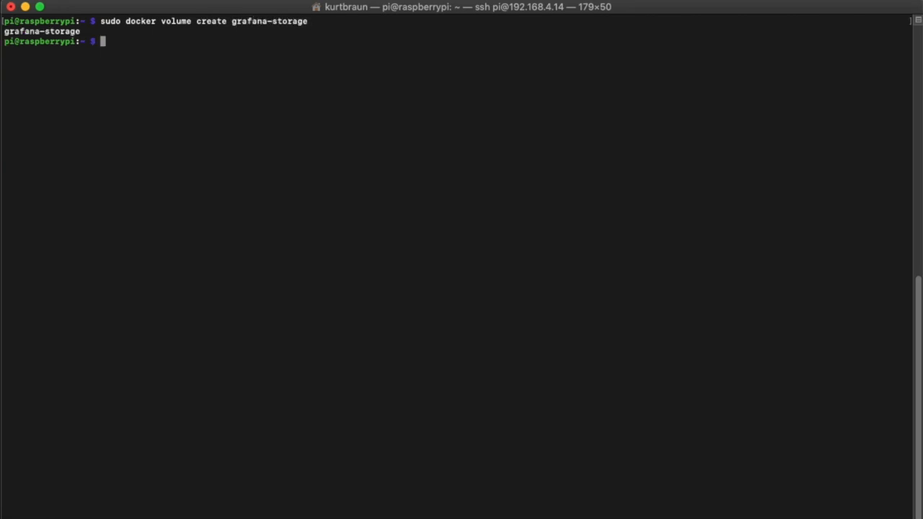
Step: Start a grafana container on the wago network, port 3000:3000, with grafana-storage mounted at /var/lib/grafana
text(docker run -d -p 3000:3000 --network="wago" --name=grafana -v grafana-storage:/var/lib/grafana grafana/grafana)
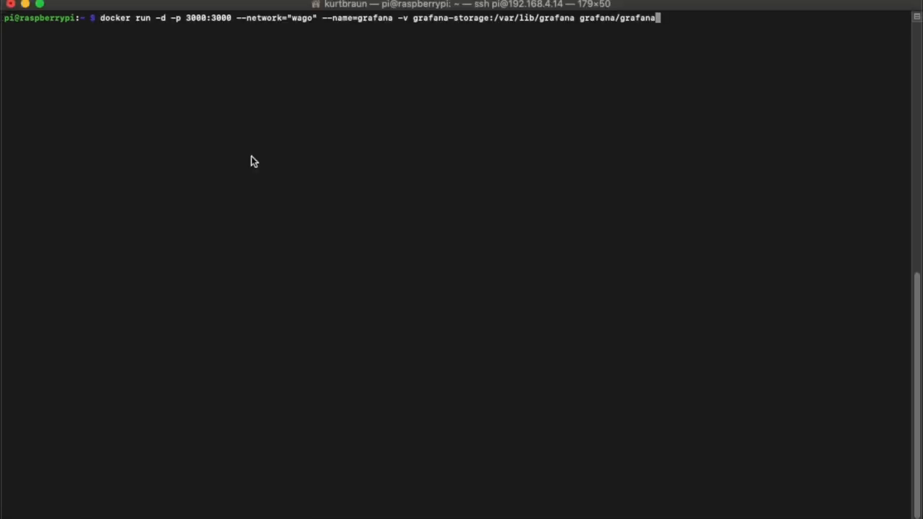
key(Return)
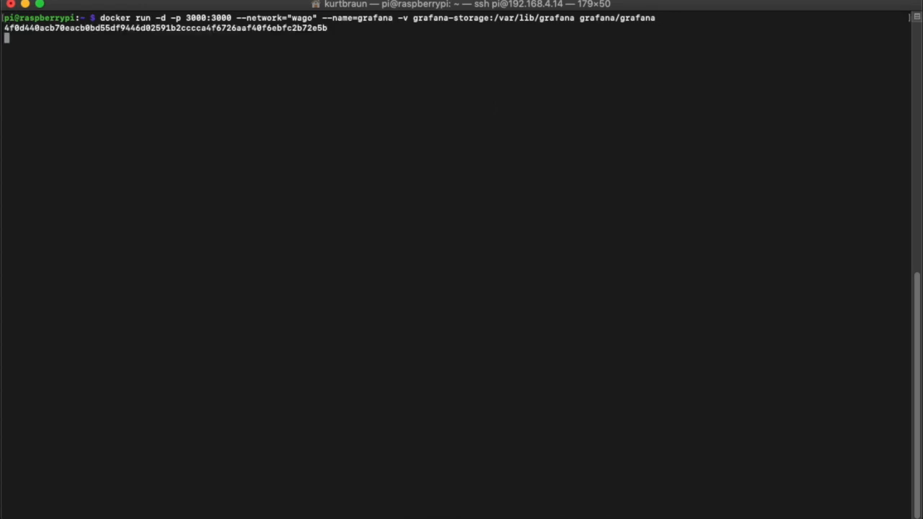
key(Return)
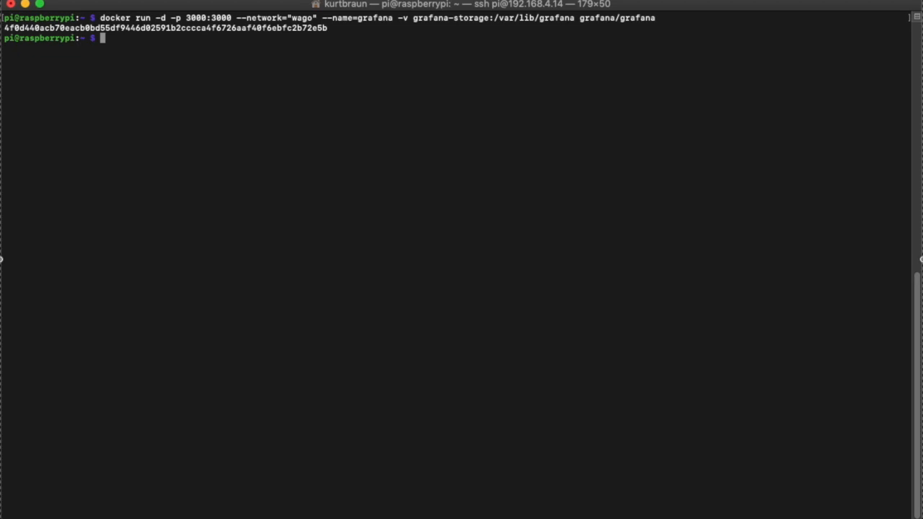
text(sudo docker container)
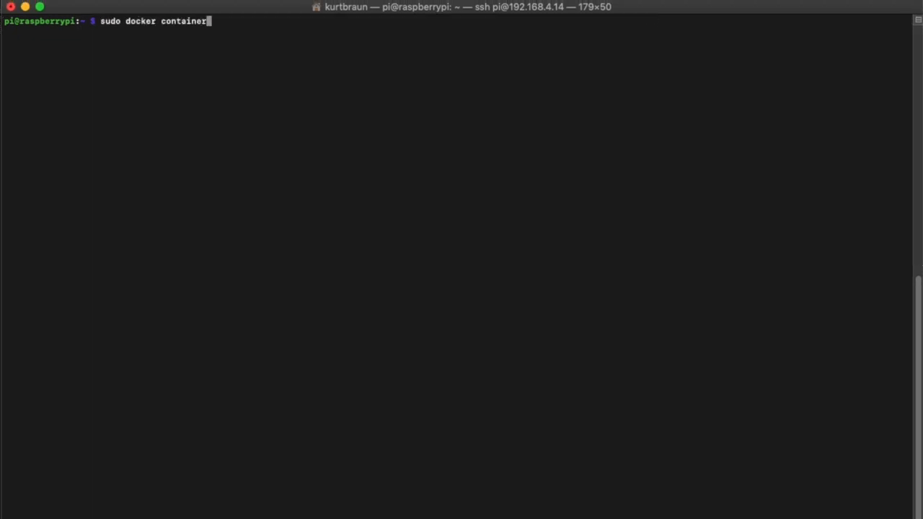
key(Return)
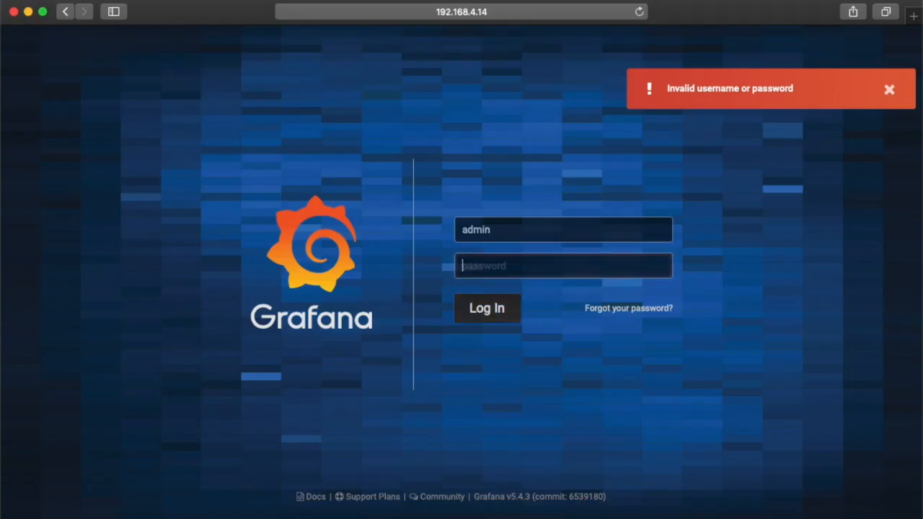
Step: Attempt a sign-in on the Grafana login page, which rejects the credentials
click(488, 309)
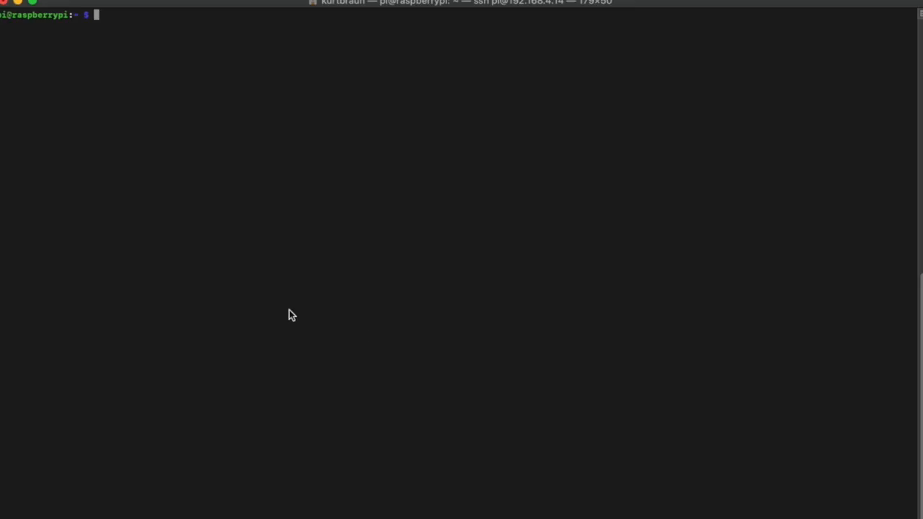
Step: Check influxdb.conf in nano, then list the local Docker images showing influxdb and grafana/grafana
key(Return)
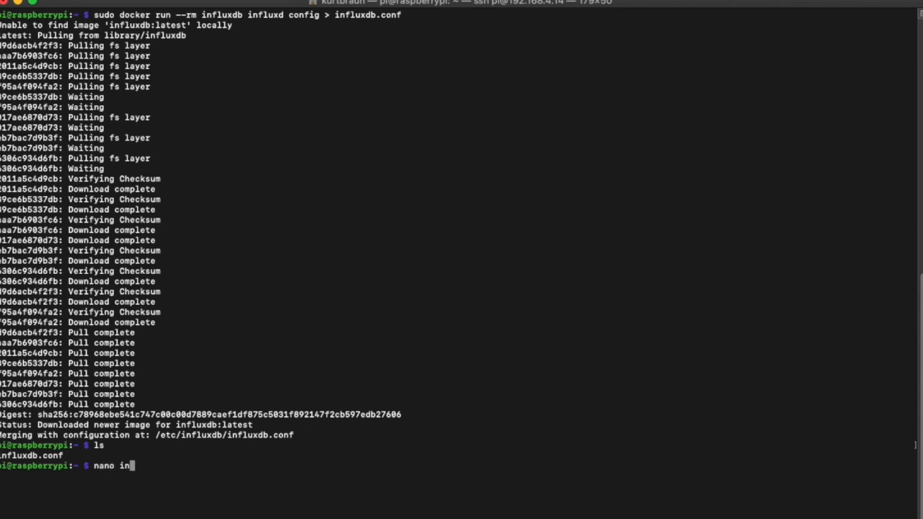
text(fluxdb.conf)
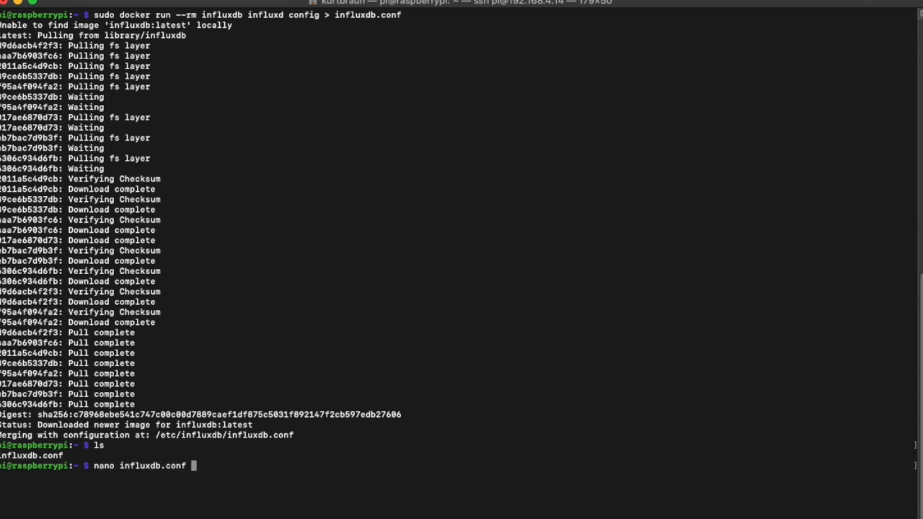
text(docker images)
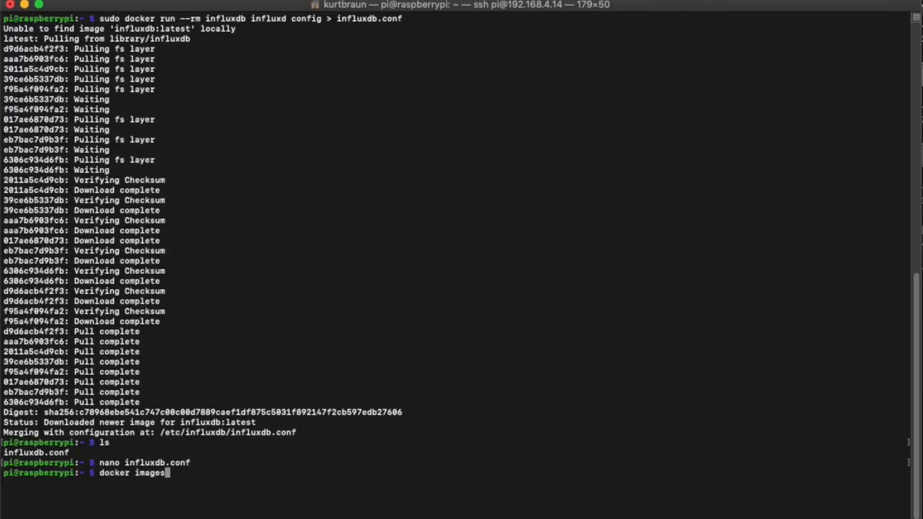
key(Return)
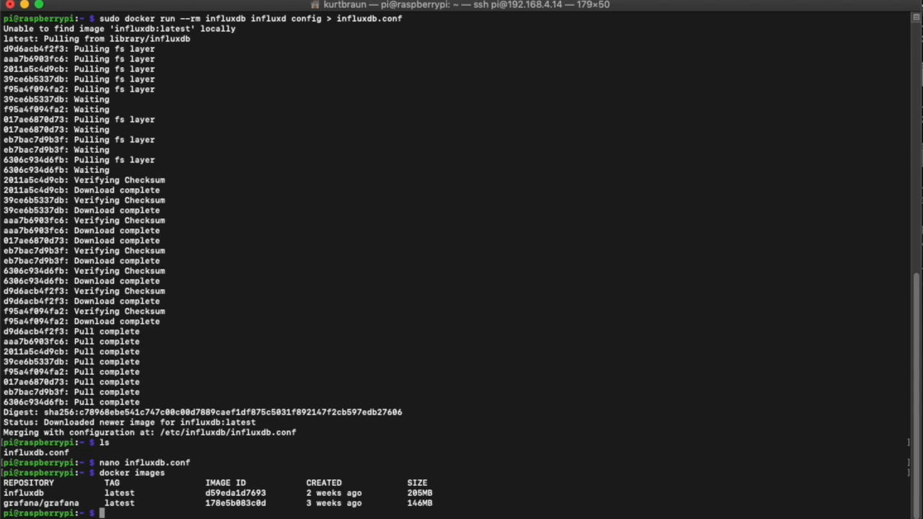
key(Return)
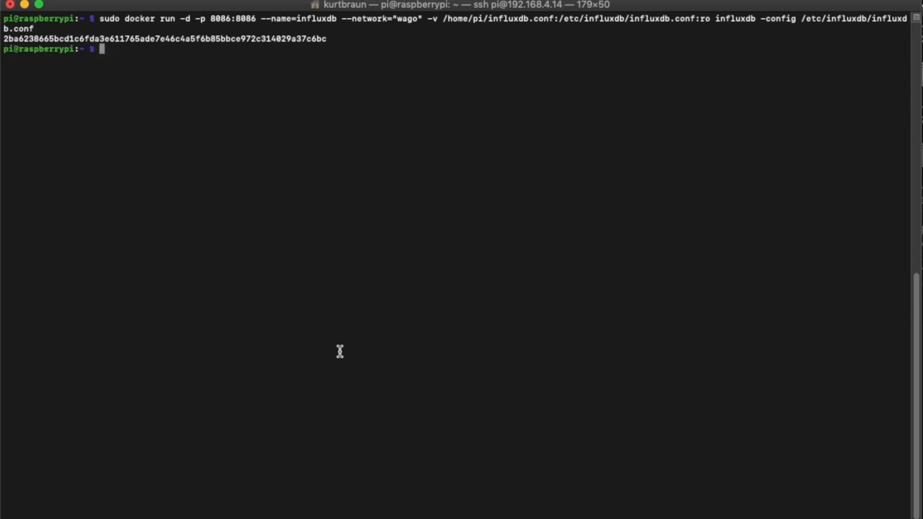
Step: Check containers, create database mydb via curl, write a test myvar point and query it back
text(docker ps -a)
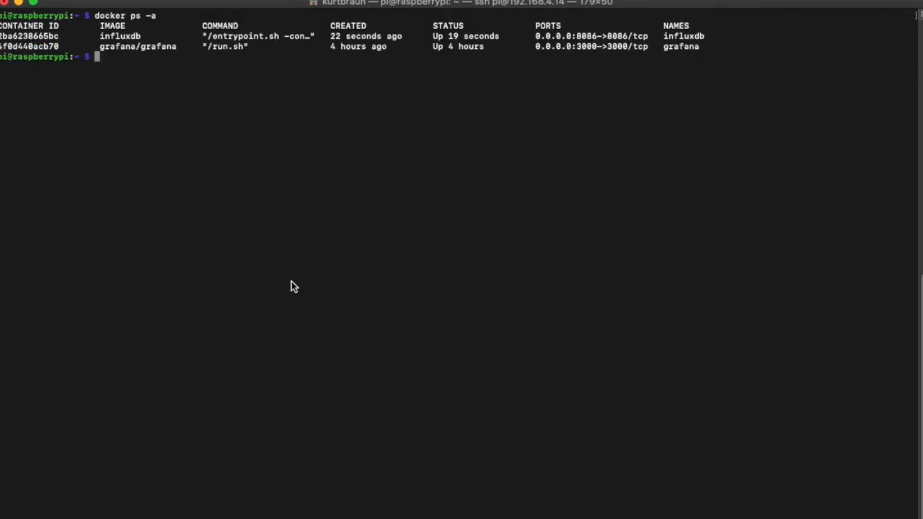
text(curl http://192.168.4.14:8086/query --data-urlencode 'q=CREATE DATABASE "mydb"')
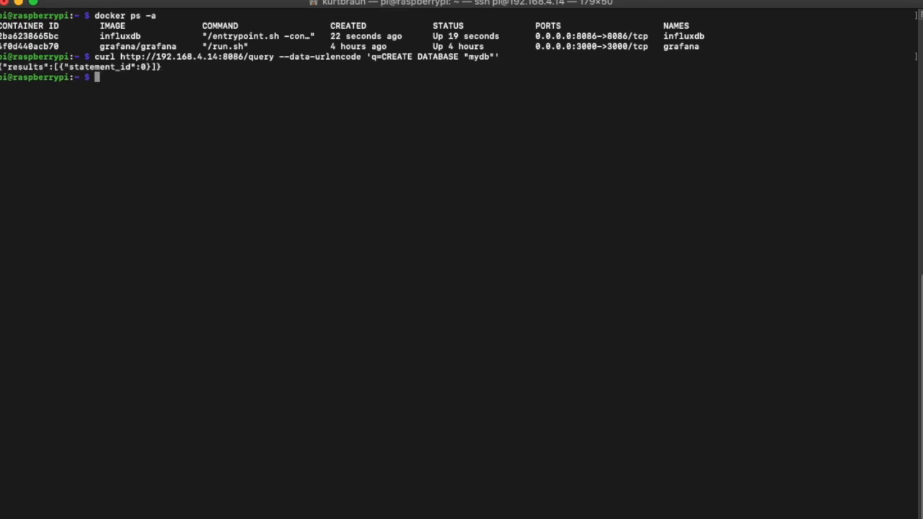
text(curl -i -XPOST "http://192.168.4.14:8086/write?db=mydb&precision=s" --data-binary 'myvar,mytag=1 value=1 1549412796')
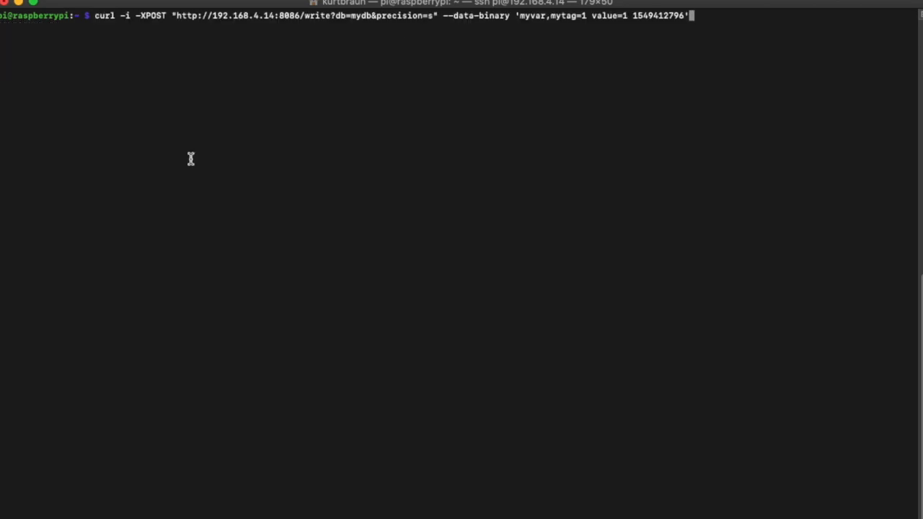
mouse_move(683, 17)
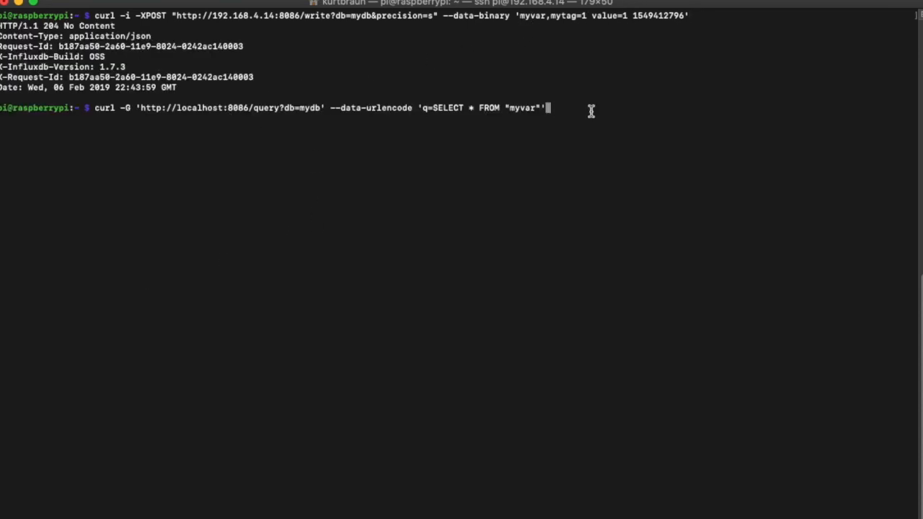
key(Return)
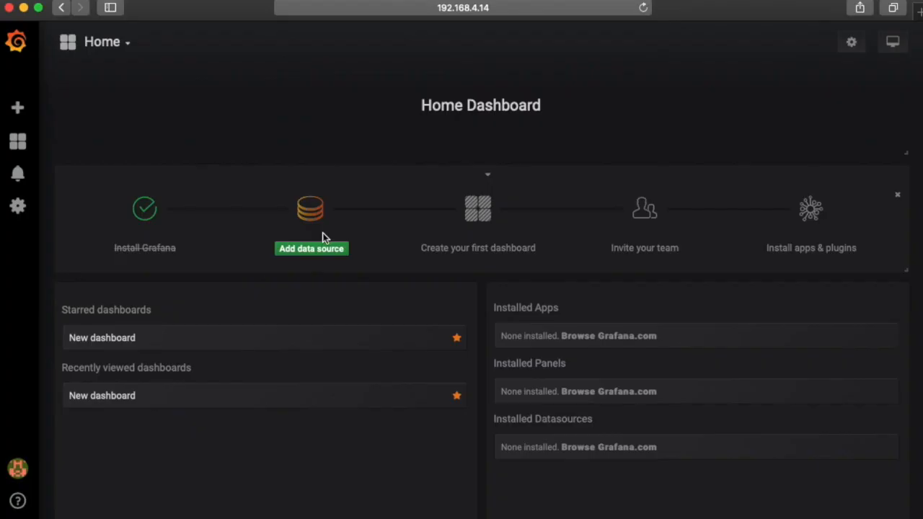
click(312, 248)
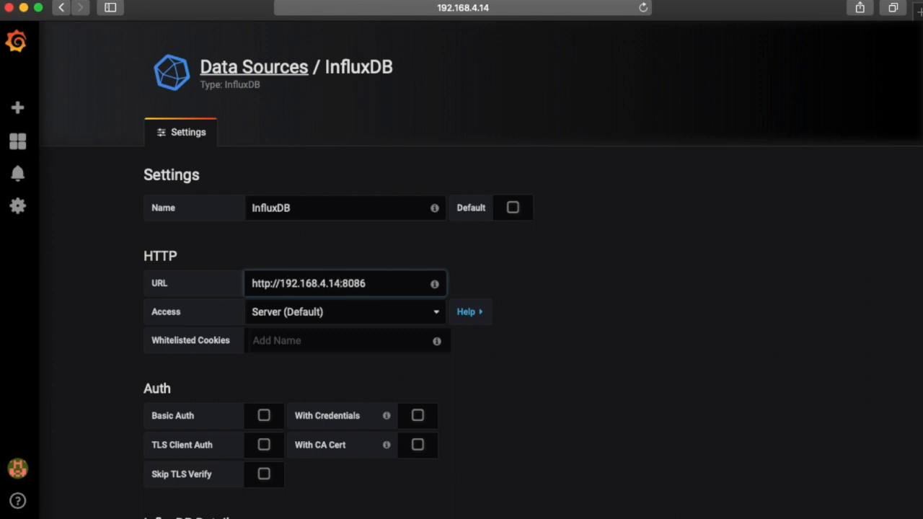
scroll(down, 3)
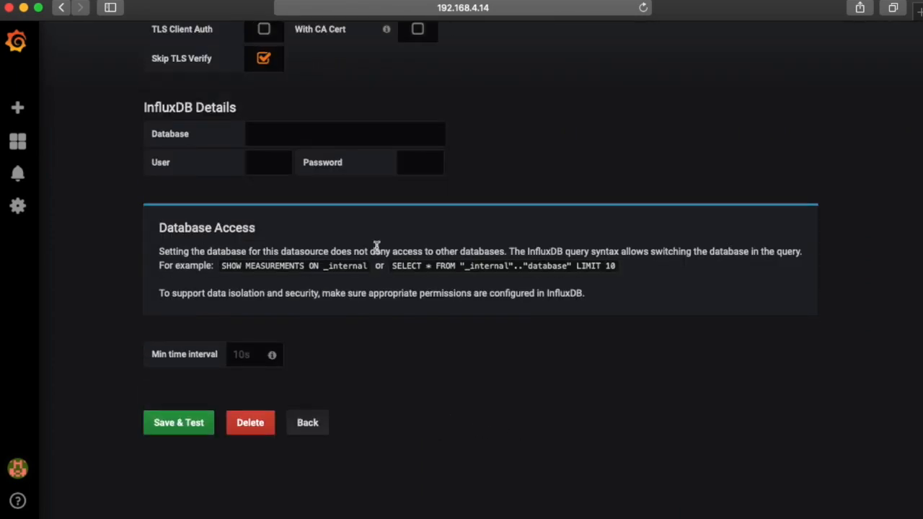
click(179, 422)
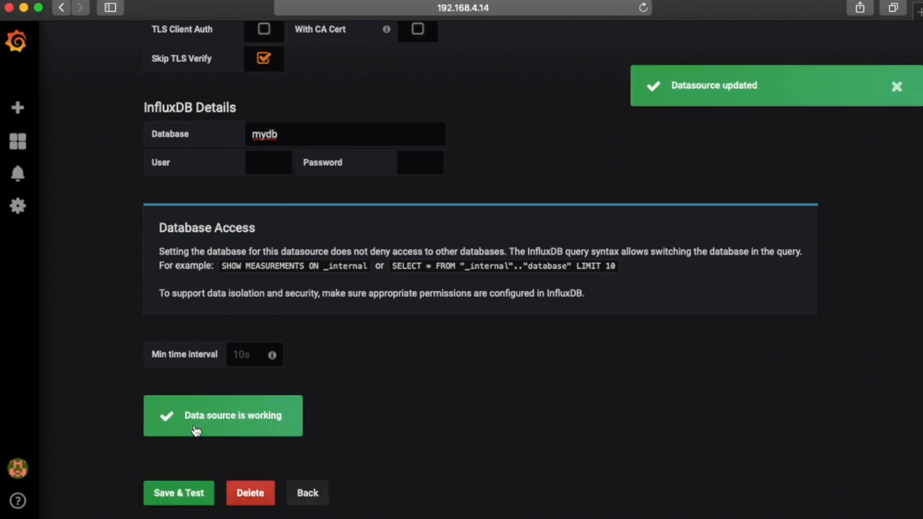
click(307, 493)
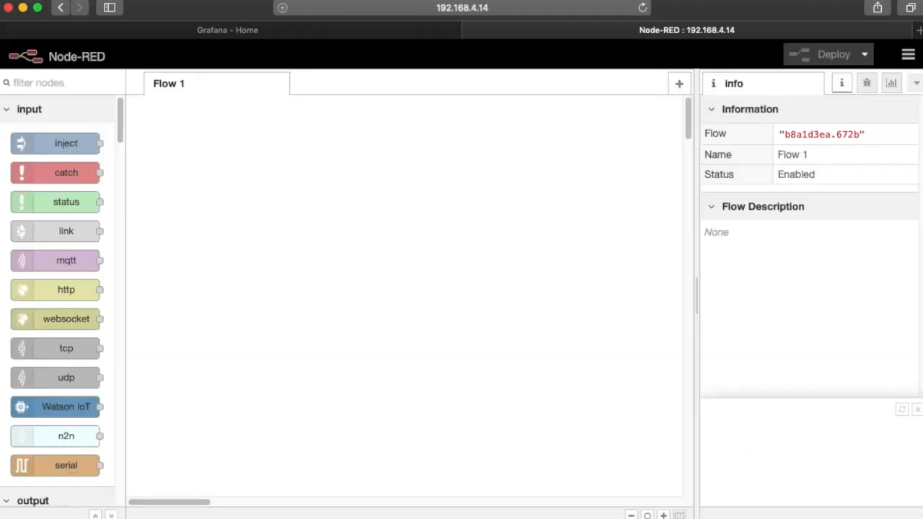
Step: Add inject nodes with payloads 100, 200 and 300 and check the influxdb nodes in the palette
drag(66, 143, 228, 151)
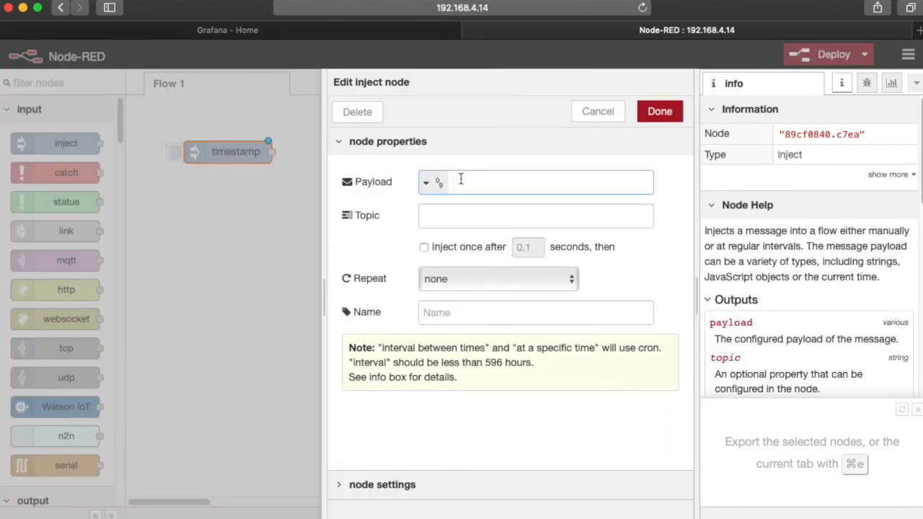
click(657, 111)
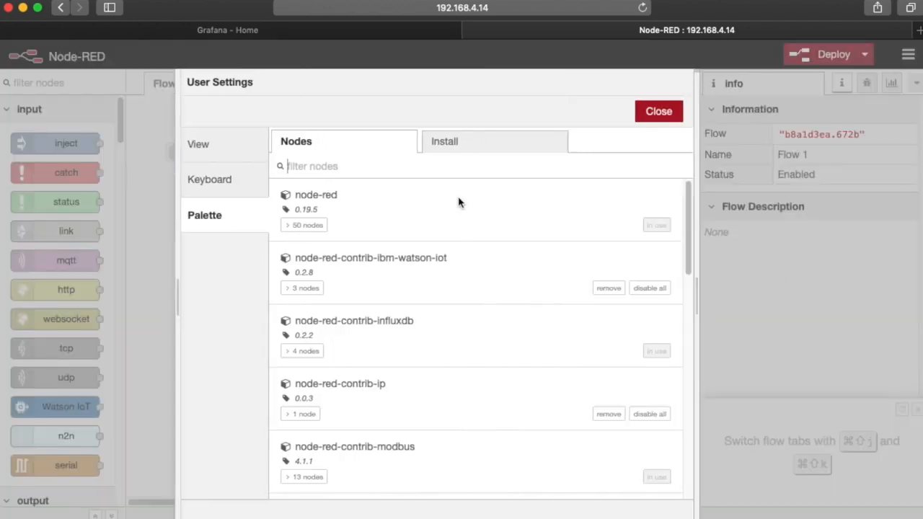
click(444, 141)
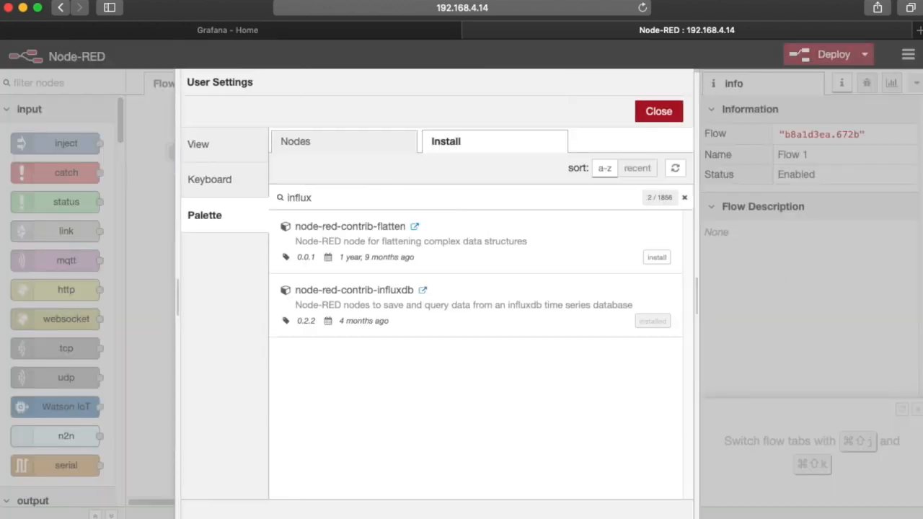
click(657, 109)
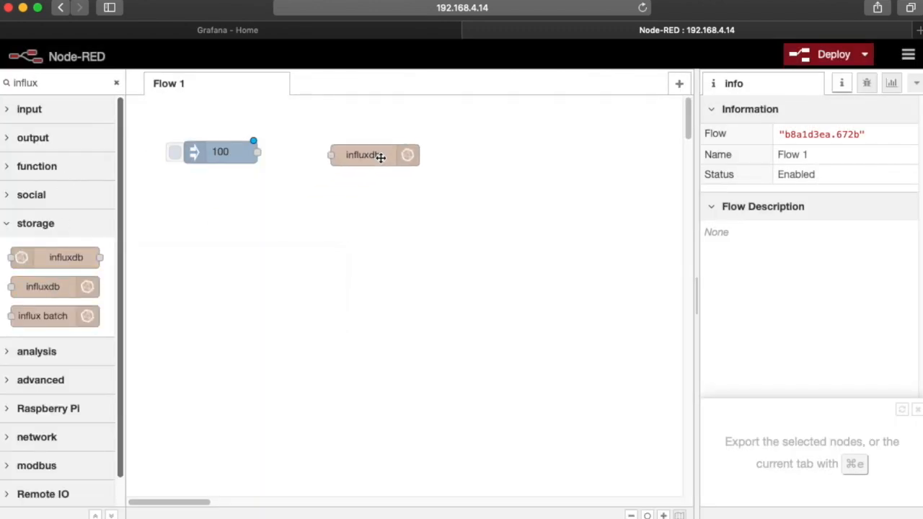
Step: Configure the influxdb out node with server 192.168.4.14:8086, database mydb and measurement test_value
double_click(363, 155)
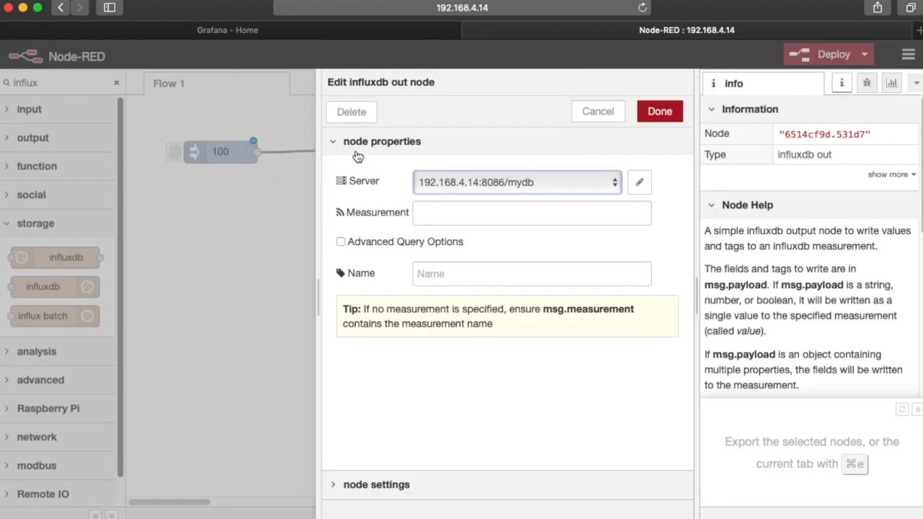
click(638, 181)
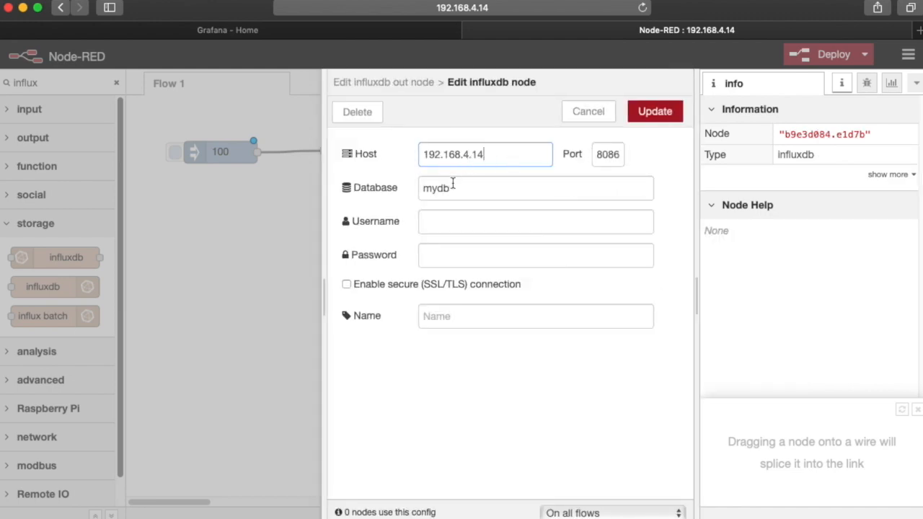
click(655, 112)
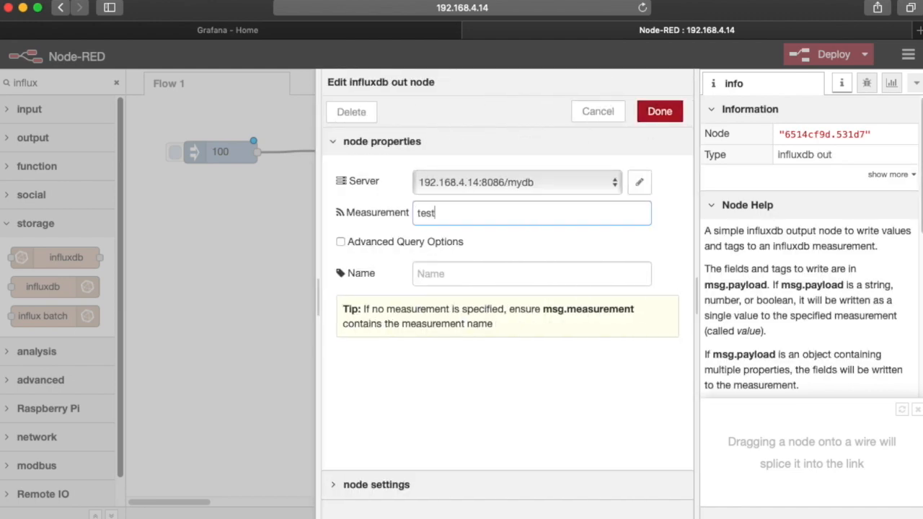
click(658, 111)
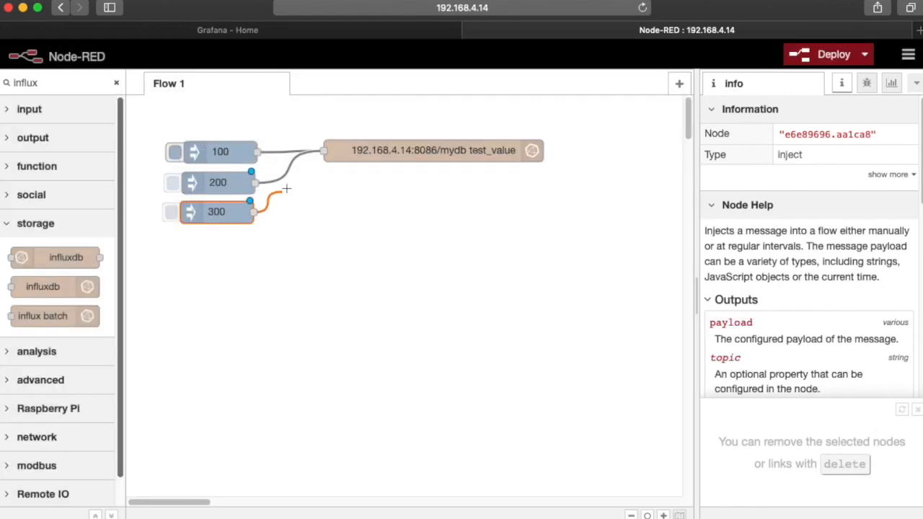
Step: Add an influxdb in node querying SELECT * FROM test_value to debug, deploy, and inspect the three returned records
click(833, 55)
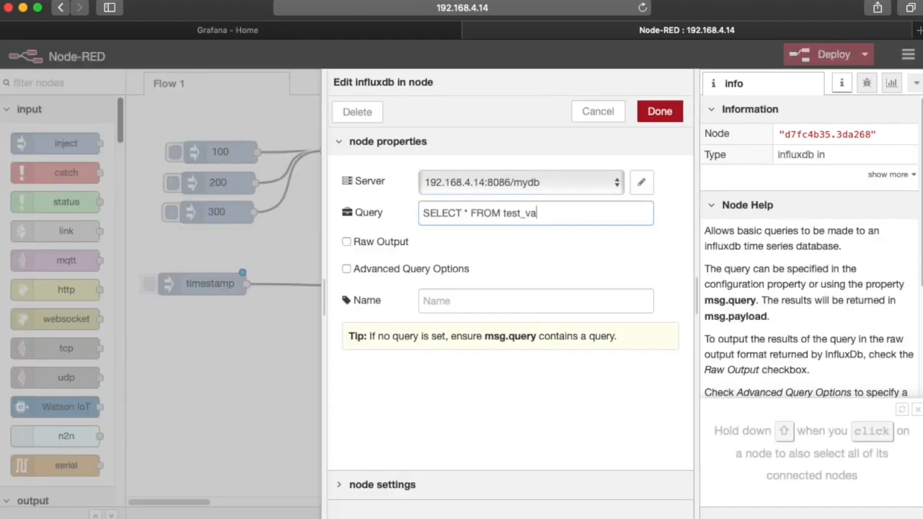
click(658, 111)
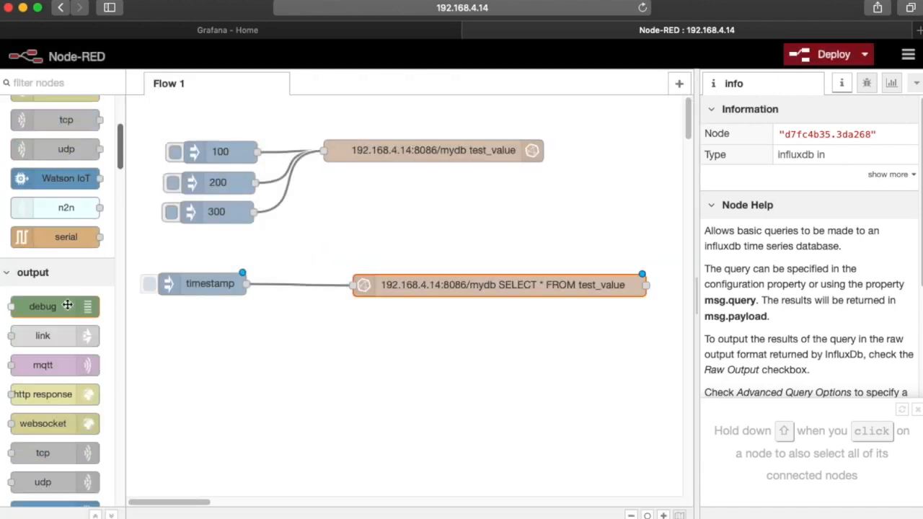
click(827, 54)
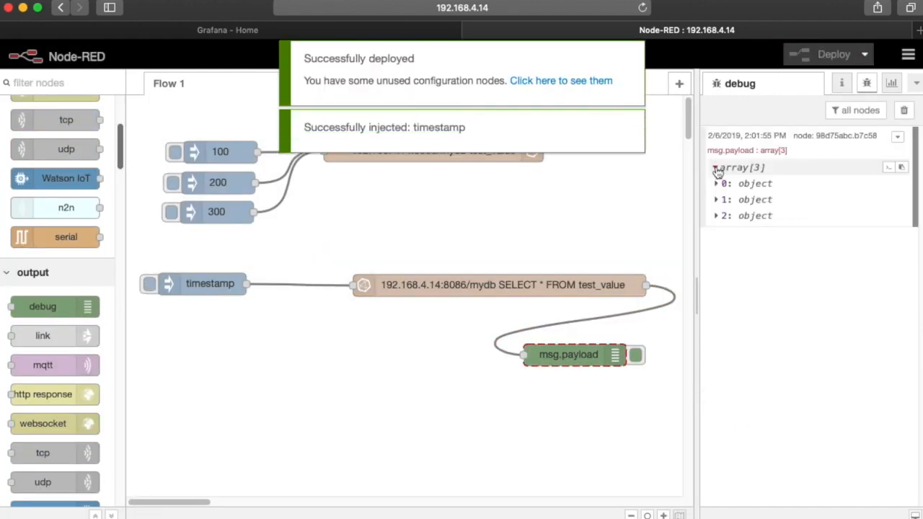
click(715, 167)
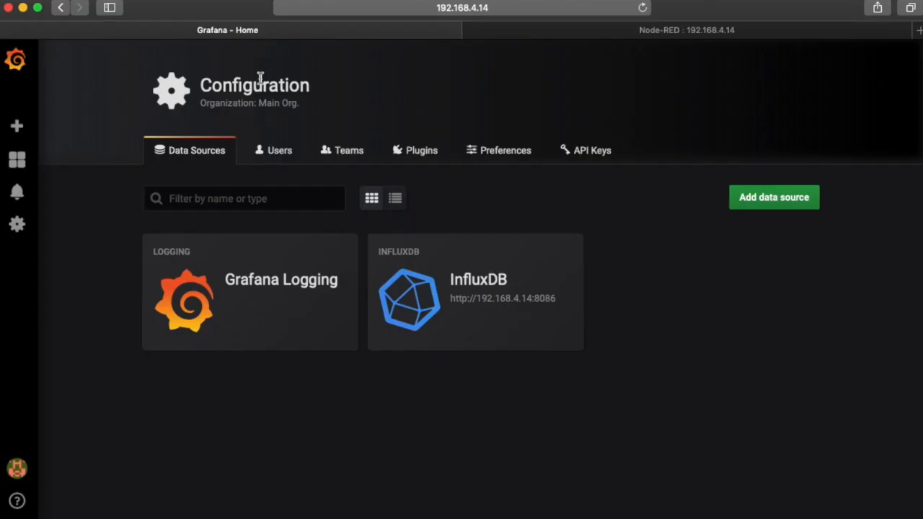
Step: On New dashboard, point the panel's query at InfluxDB and plot the test_value measurement
click(17, 158)
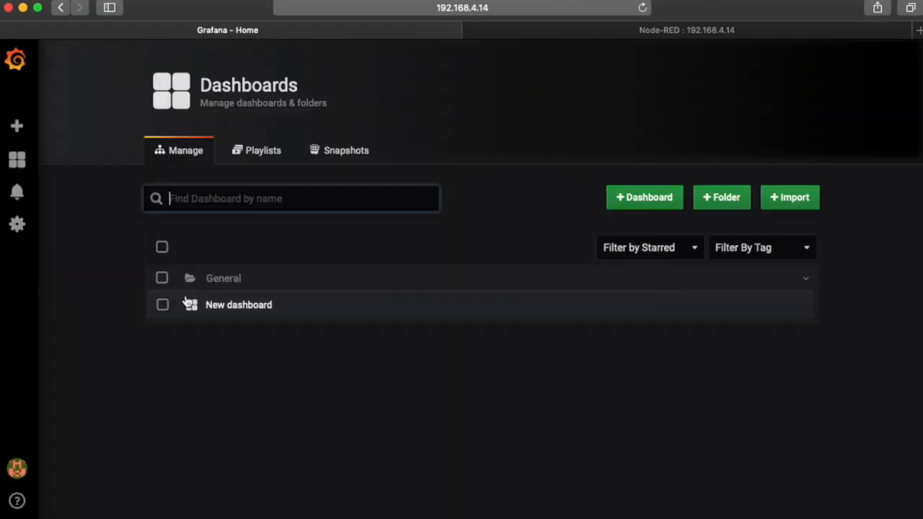
click(238, 304)
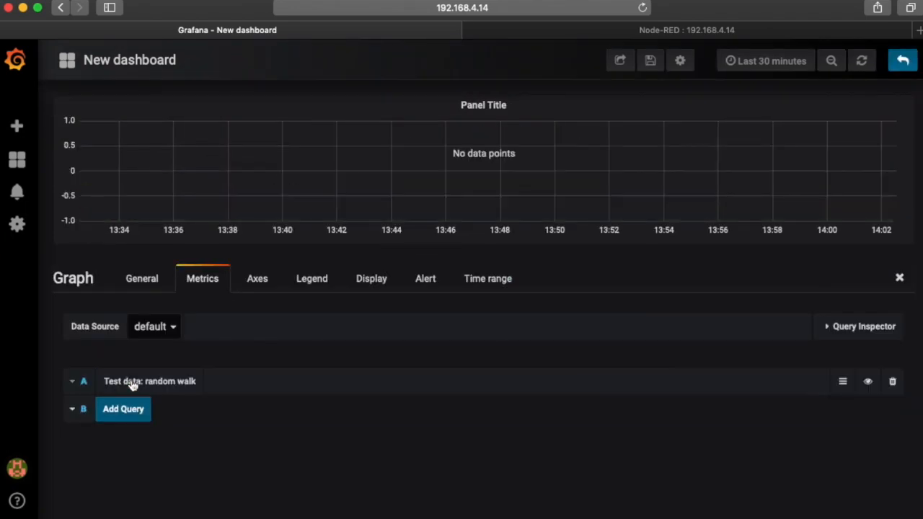
click(154, 326)
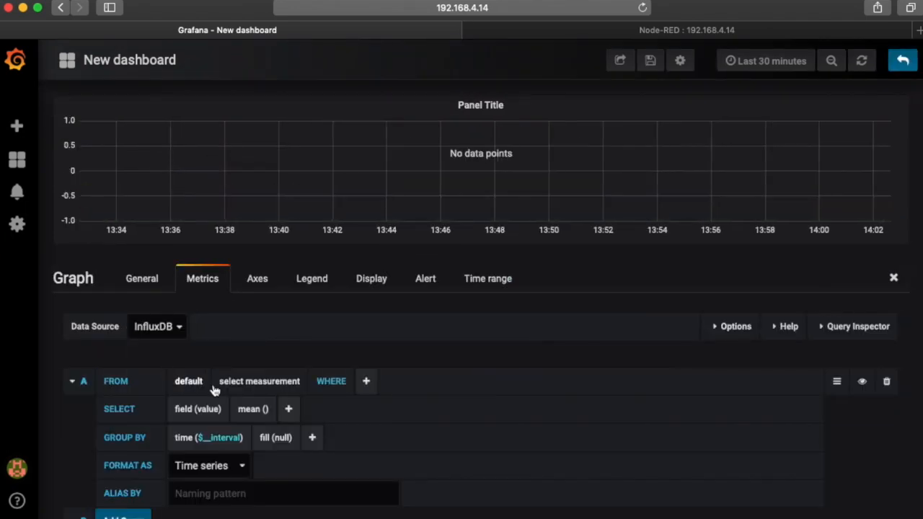
click(260, 381)
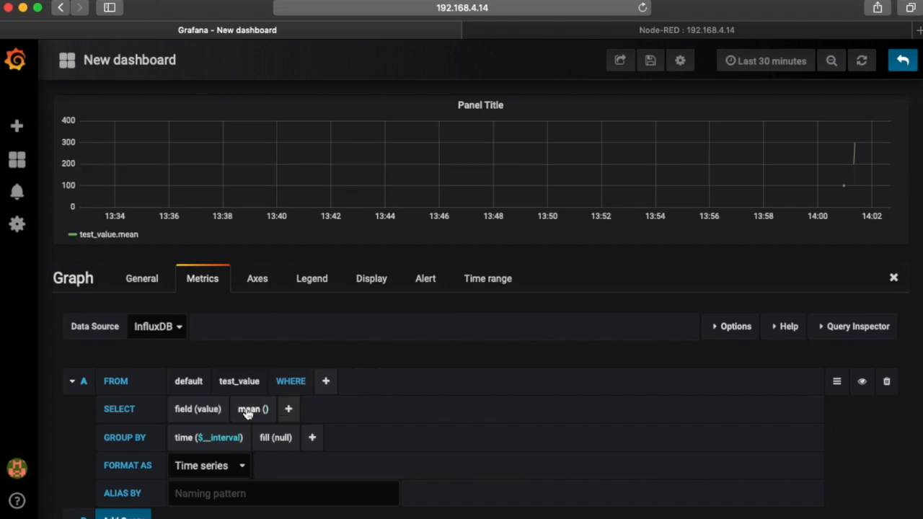
mouse_move(796, 144)
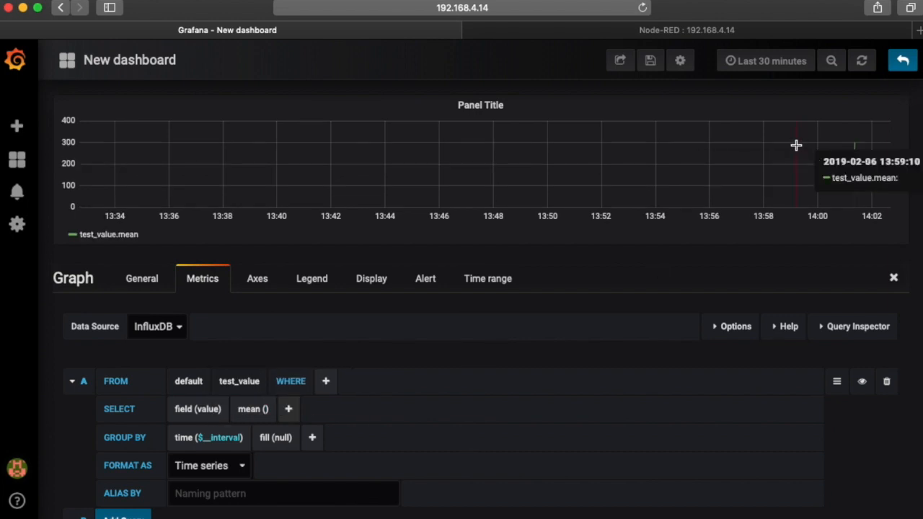
click(894, 277)
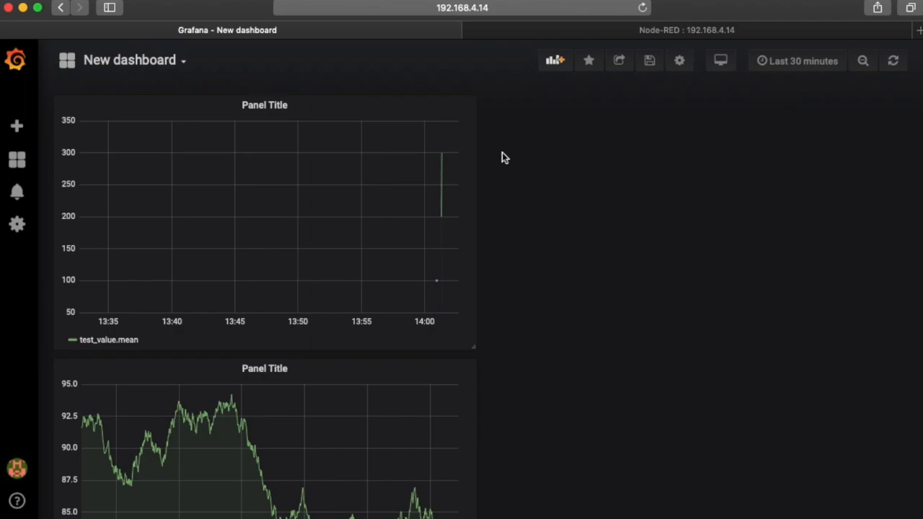
Step: In Node-RED, inject the value 300 into InfluxDB and return to the Grafana dashboard
click(686, 29)
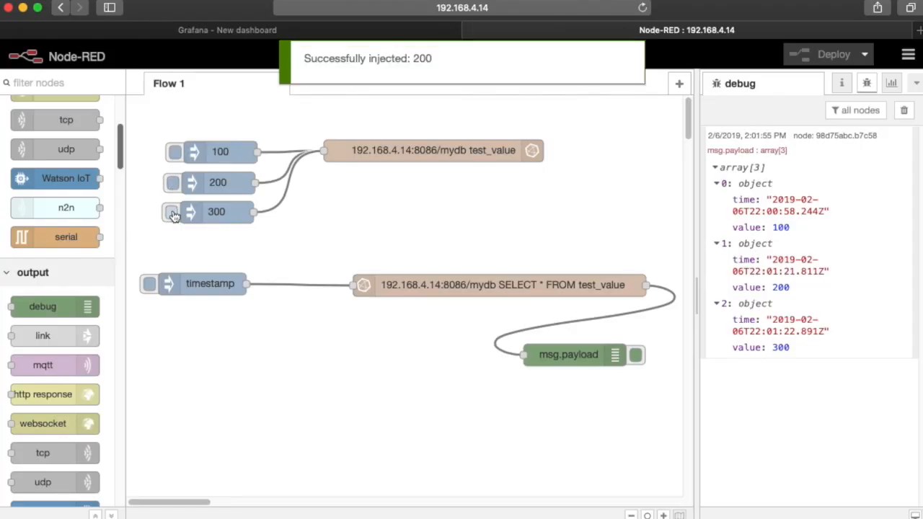
click(173, 211)
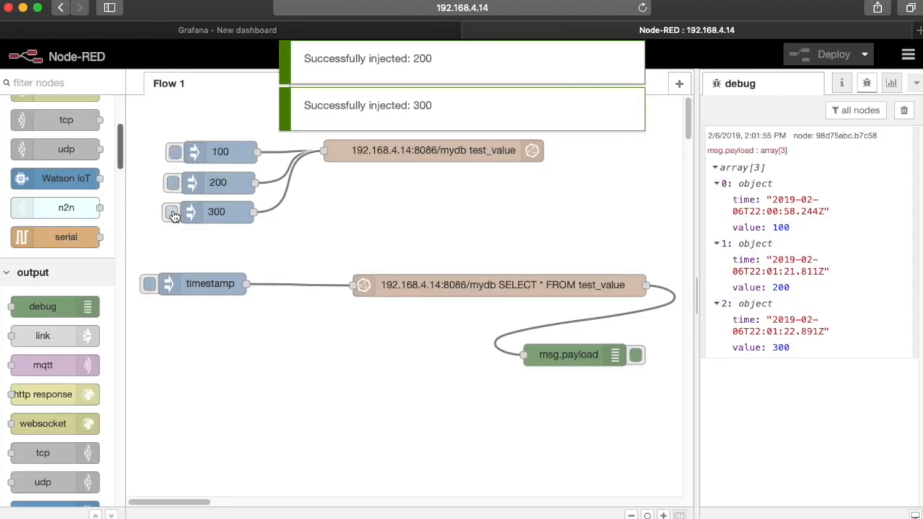
click(228, 28)
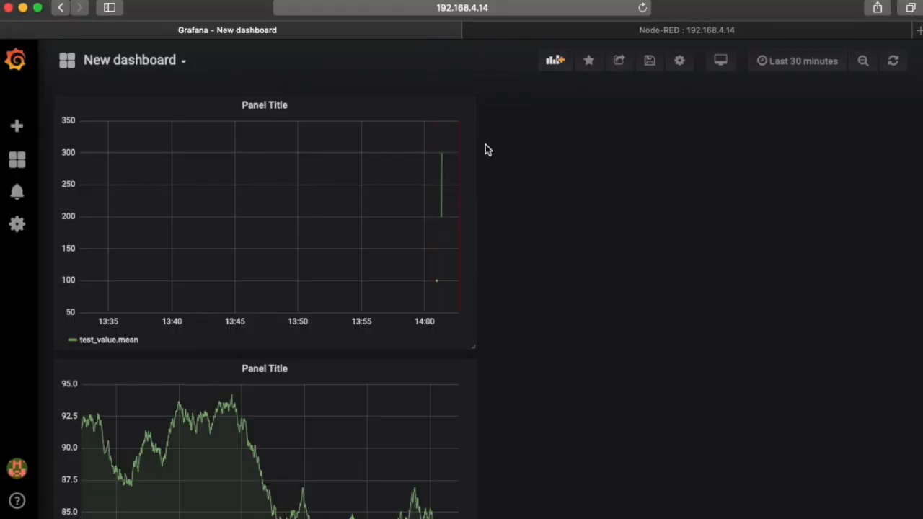
Step: Limit the dashboard to the last 5 minutes with a 5s auto-refresh, then return to Node-RED
click(796, 60)
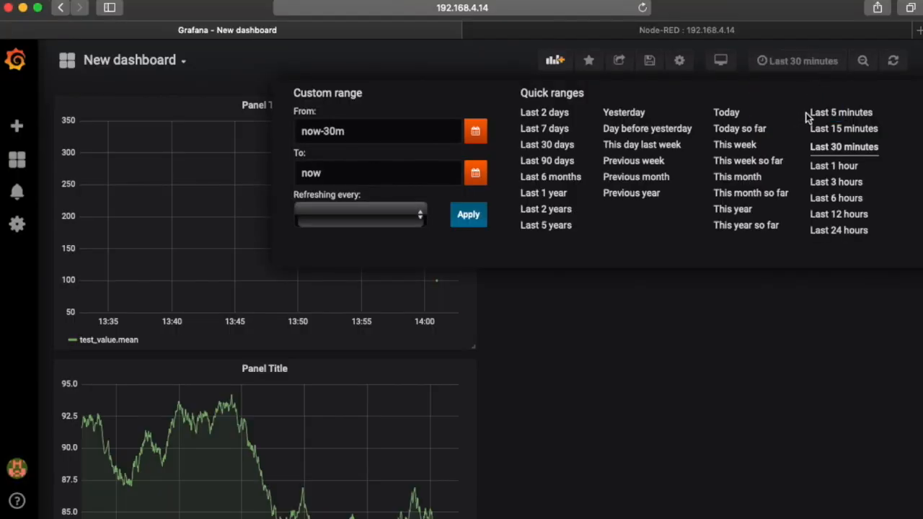
click(840, 113)
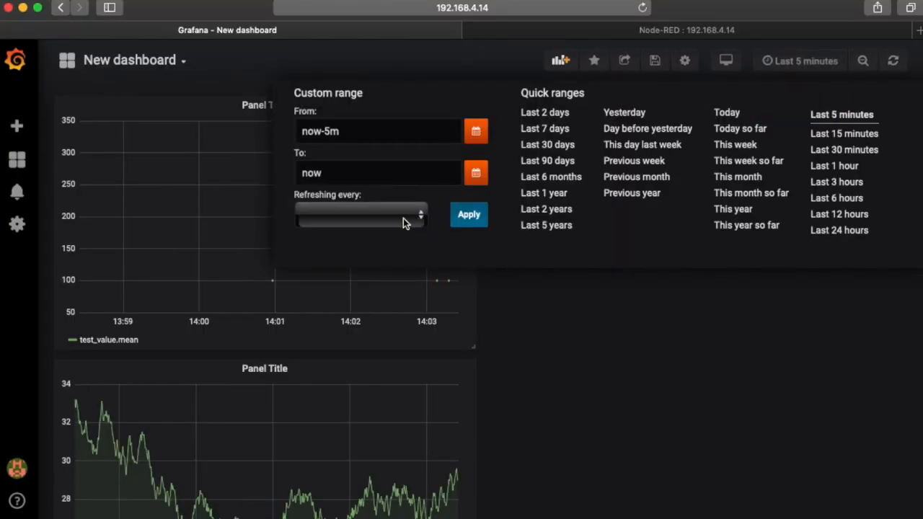
click(468, 214)
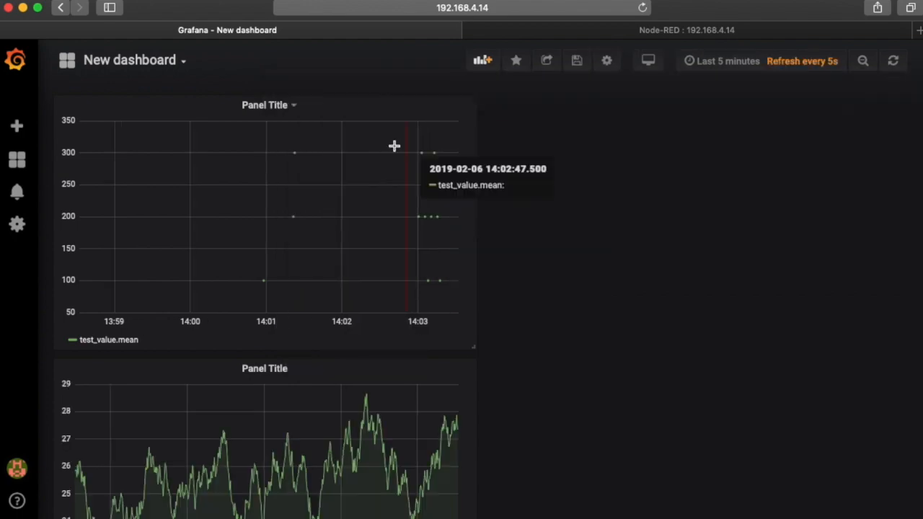
click(686, 29)
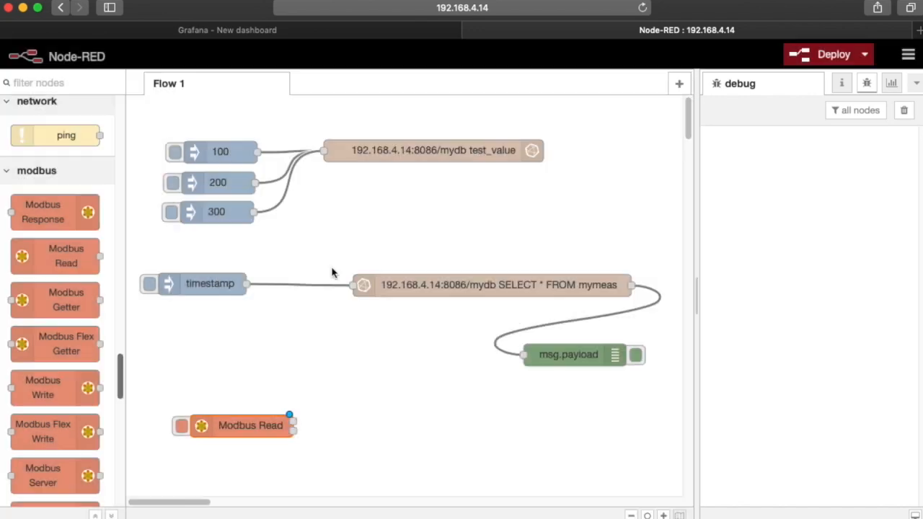
Step: Add a function node after Modbus Read that outputs payload: msg.payload/10
drag(67, 155, 400, 424)
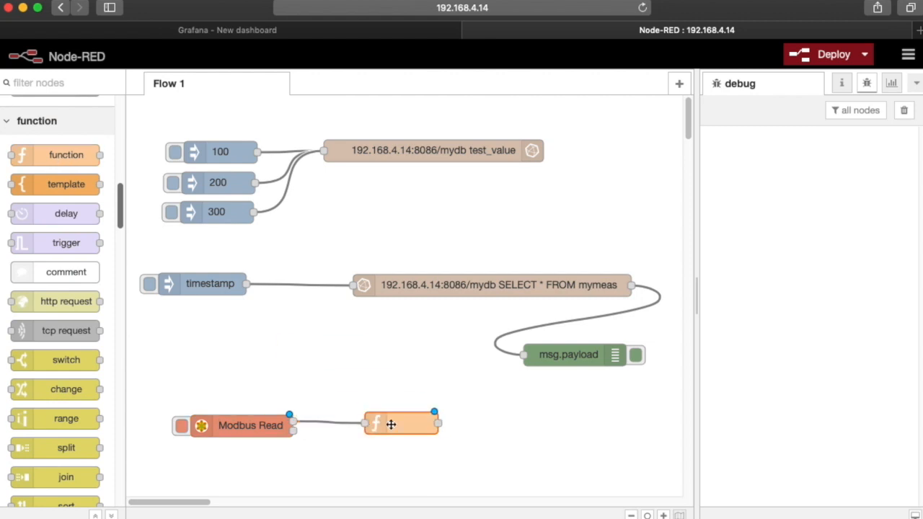
double_click(401, 423)
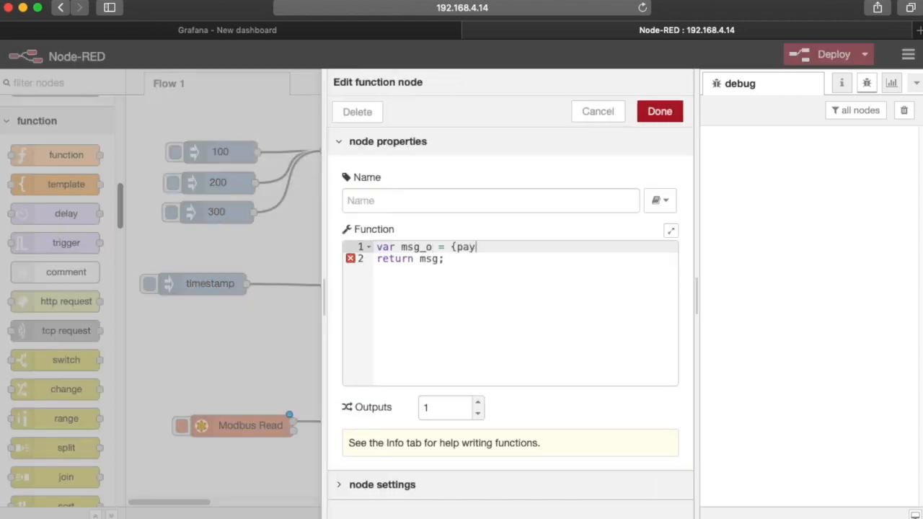
text(load: msg.payload/10};)
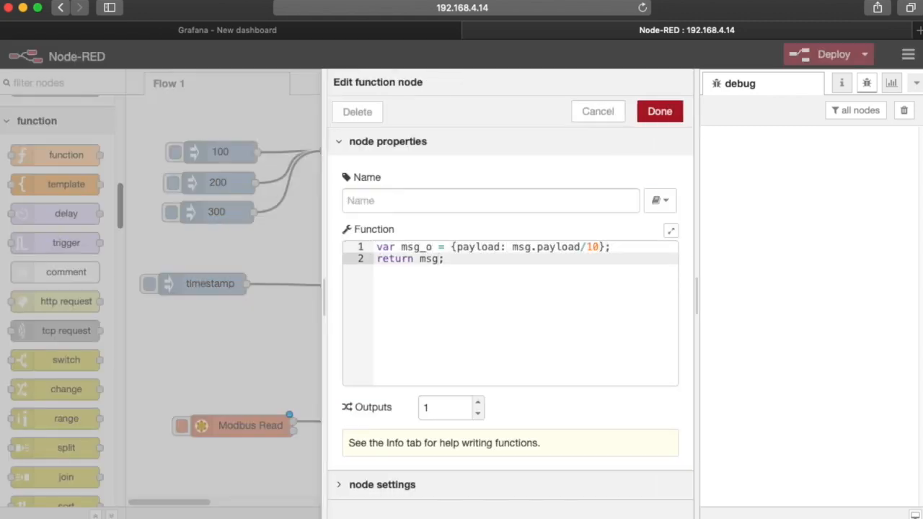
click(657, 111)
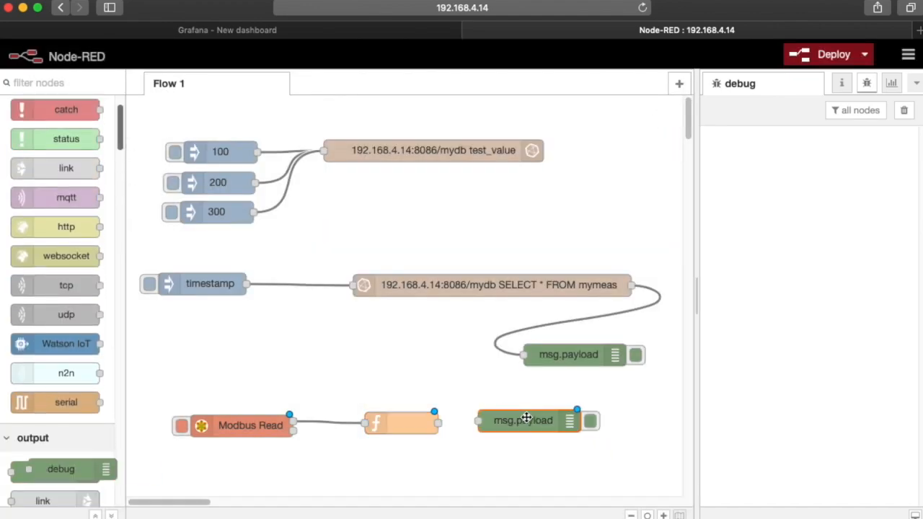
Step: Set the copied InfluxDB output node's Measurement to myTemp and confirm it
click(834, 55)
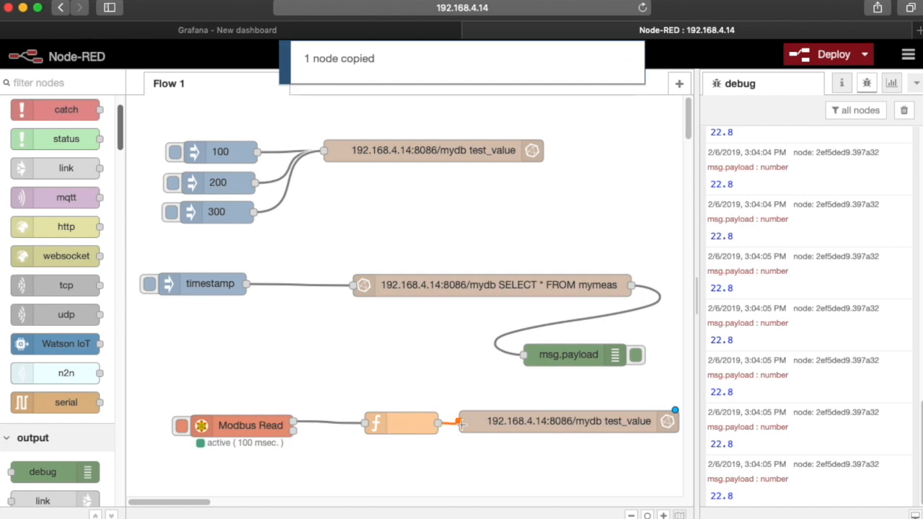
double_click(568, 421)
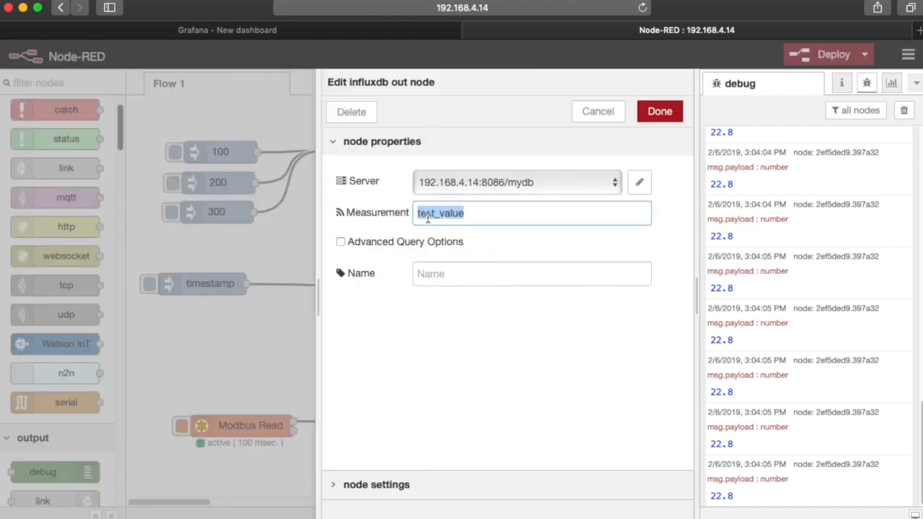
text(myTemp)
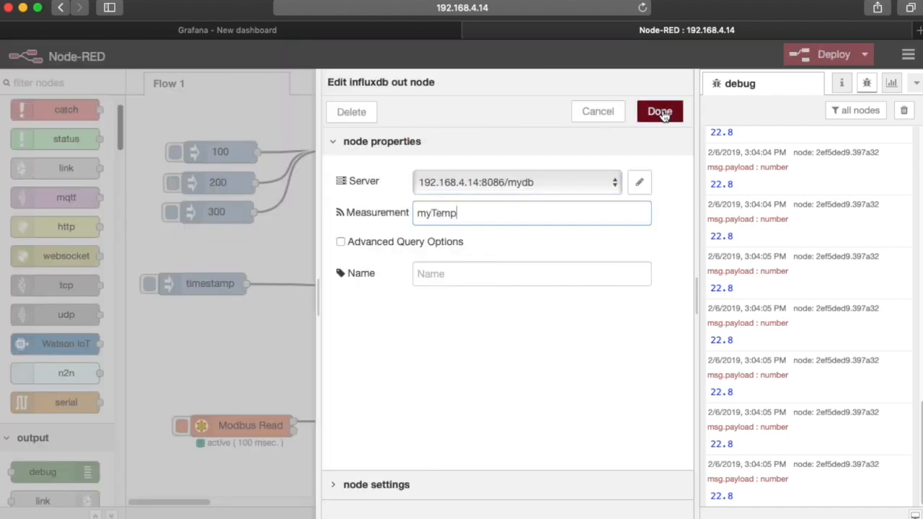
click(228, 29)
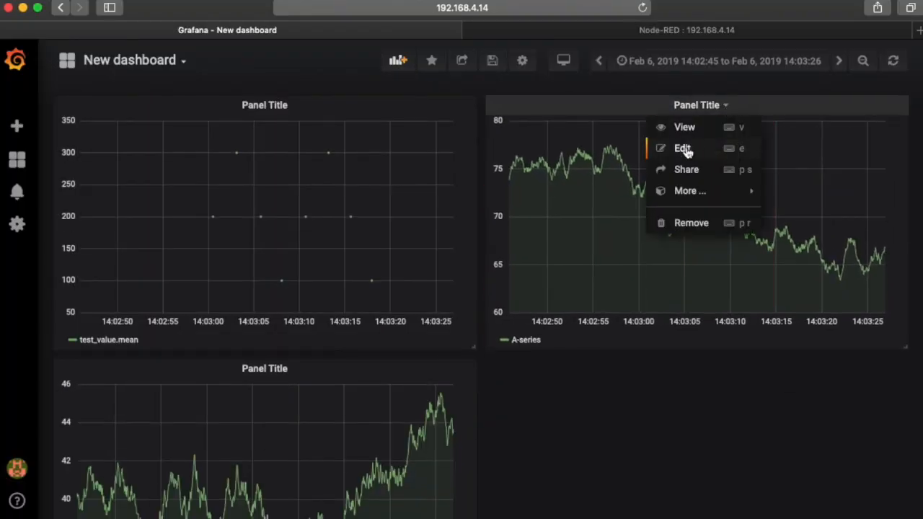
Step: Switch the random-walk panel's query to InfluxDB measurement myTemp and return to the dashboard
click(682, 149)
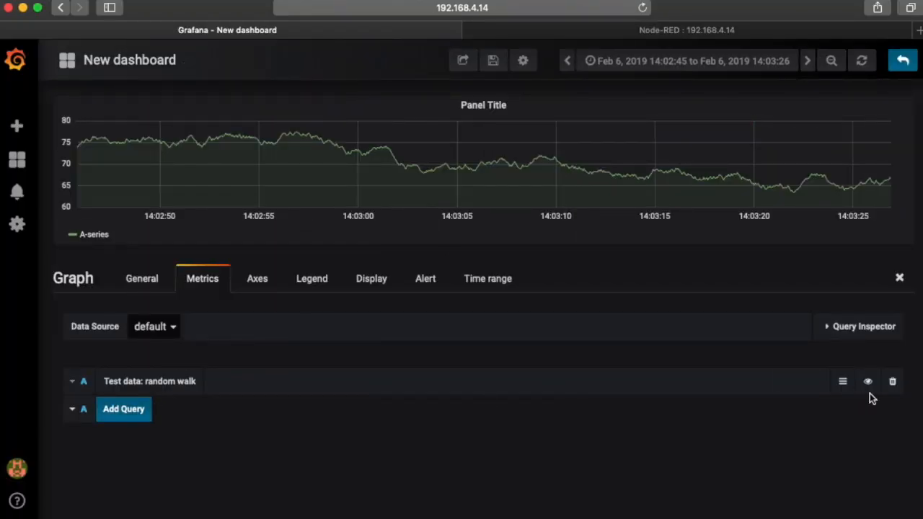
click(153, 325)
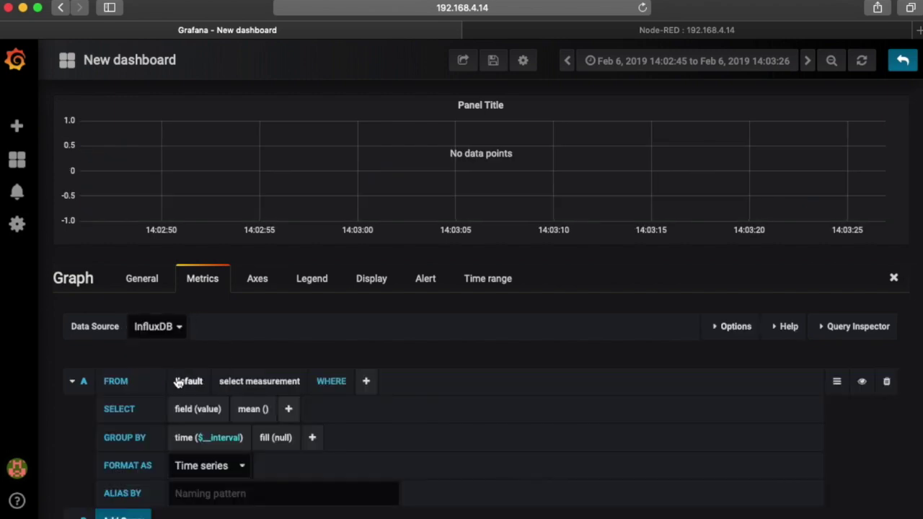
click(260, 380)
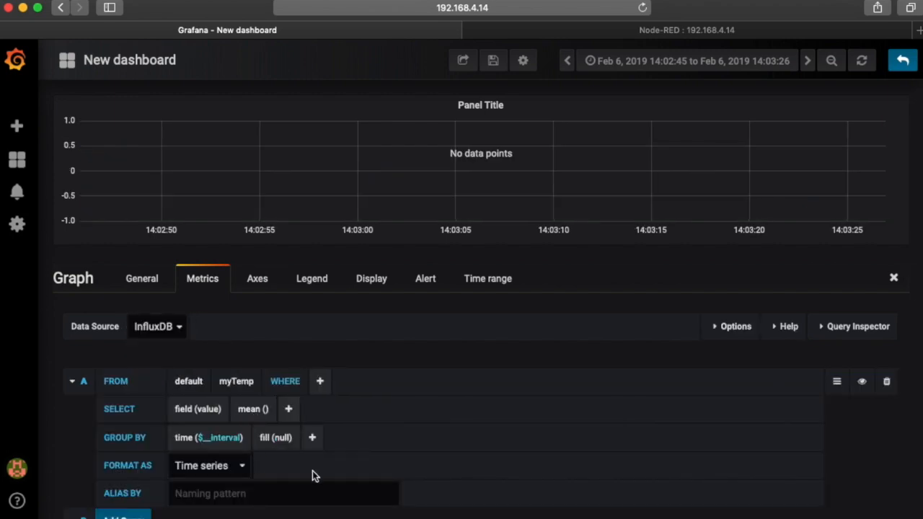
click(894, 277)
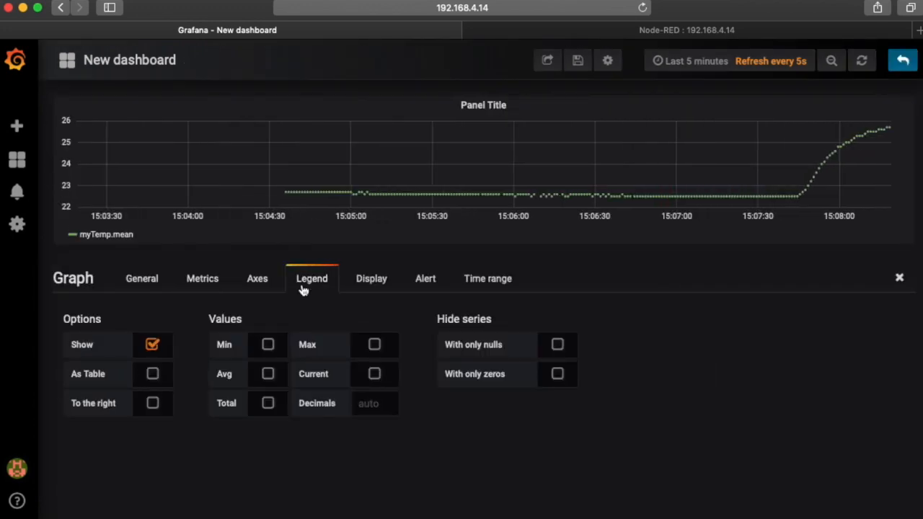
Step: Set the myTemp panel's alert threshold to 25 and reopen its Alert settings
click(424, 278)
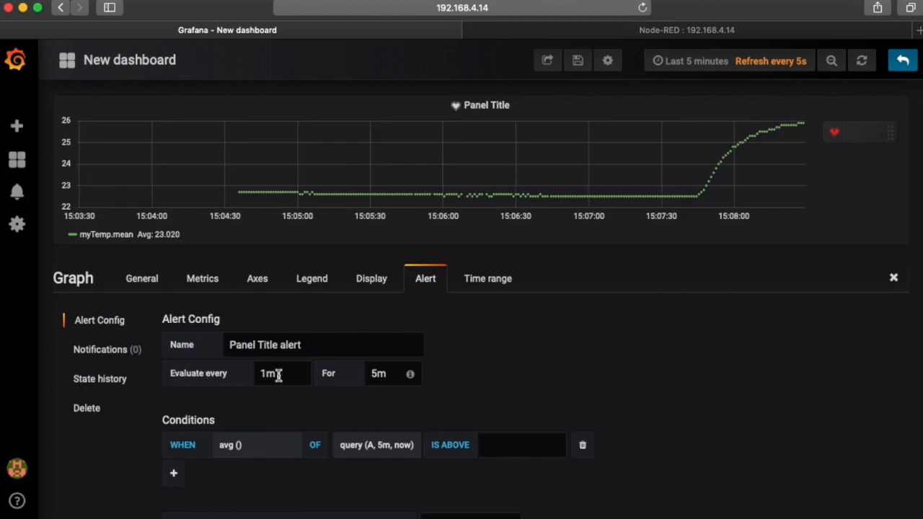
text(25)
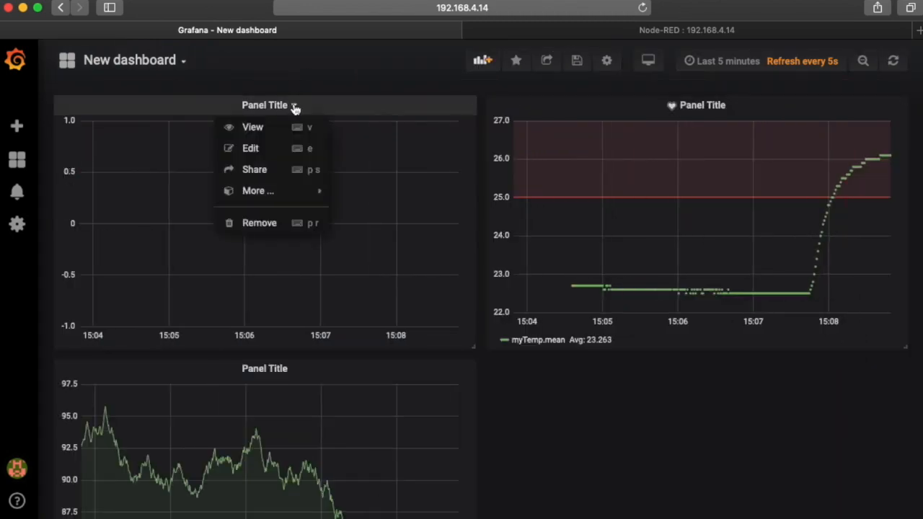
click(249, 147)
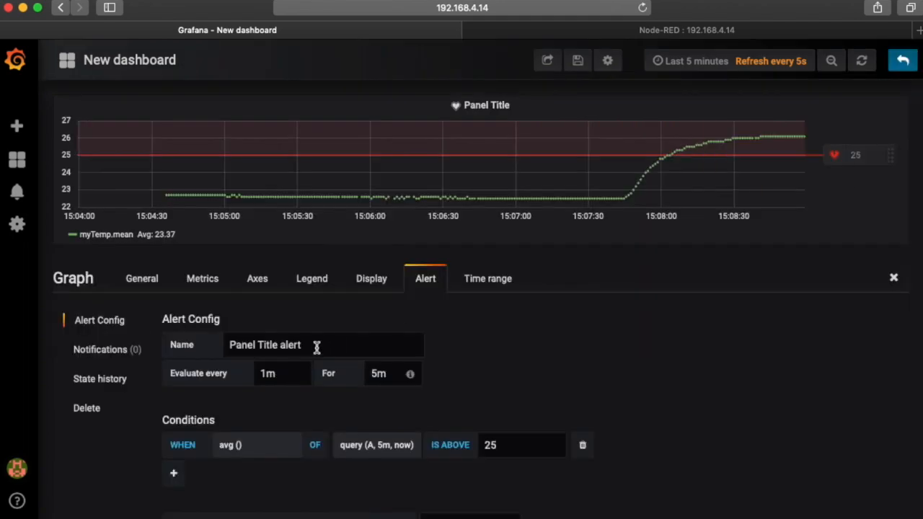
click(141, 278)
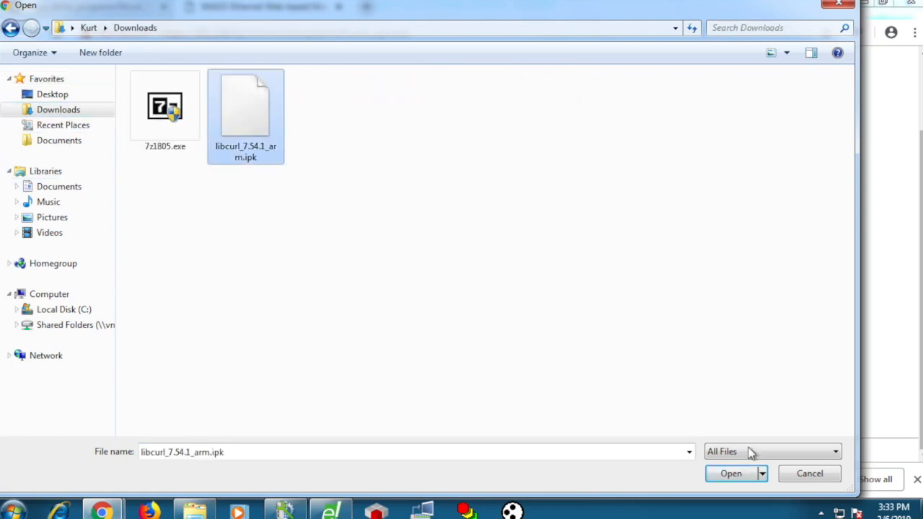
Step: Select libcurl_7.54.1_arm.ipk for upload, then bring up the PLC programming project
click(729, 473)
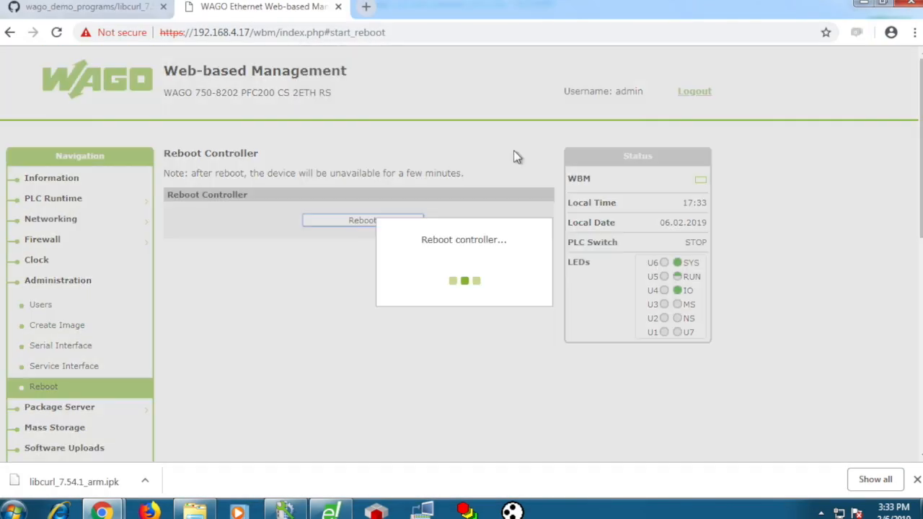
click(330, 511)
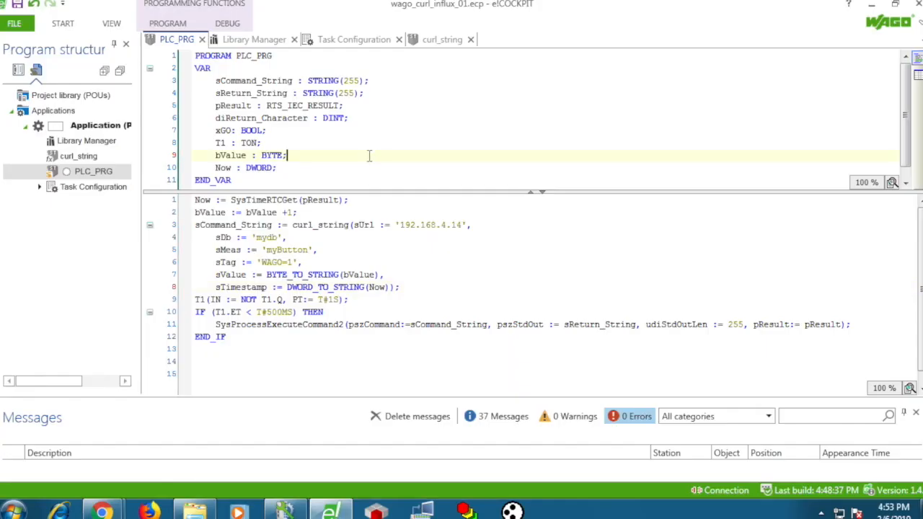
Step: In Library Manager read SysProcessExecuteCommand2's documentation under SysProcess, then view curl_string's code
click(358, 274)
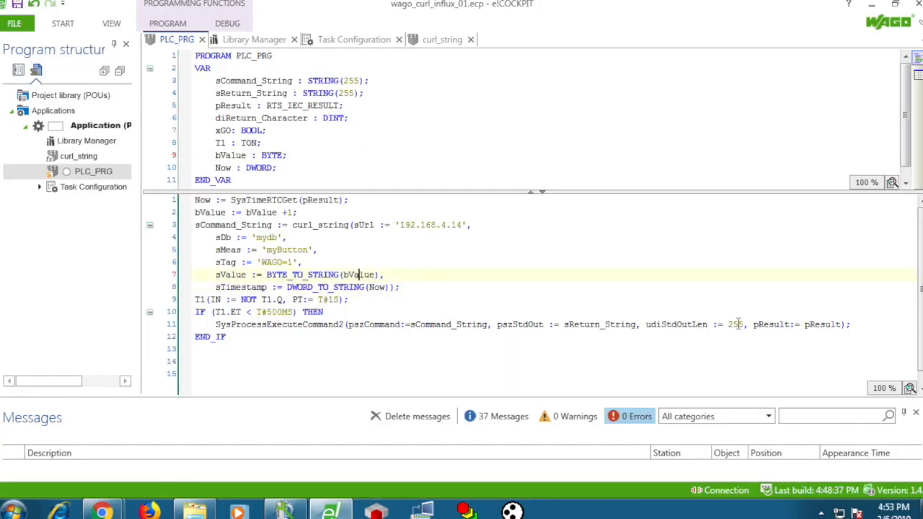
click(254, 39)
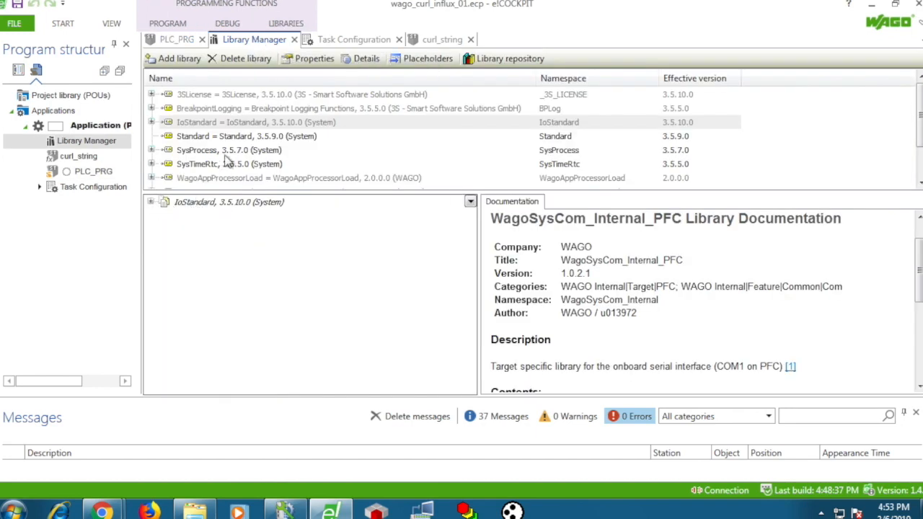
click(228, 150)
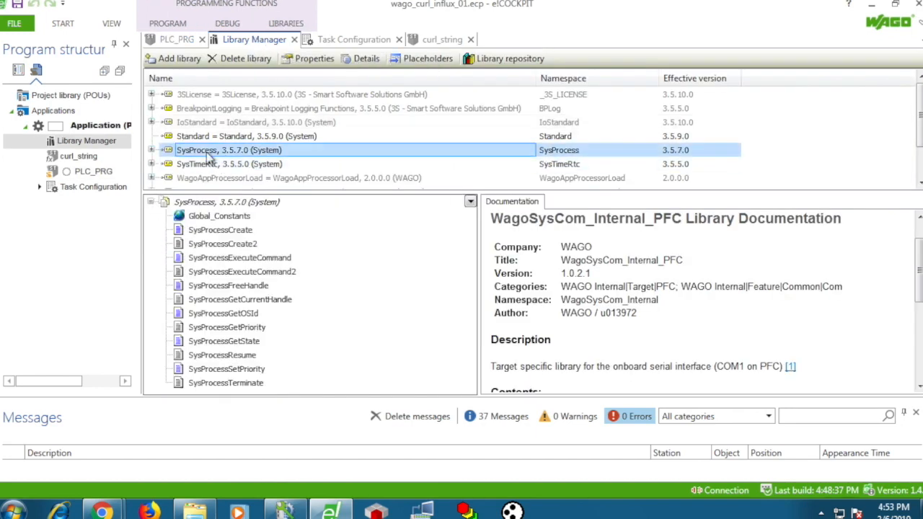
click(243, 271)
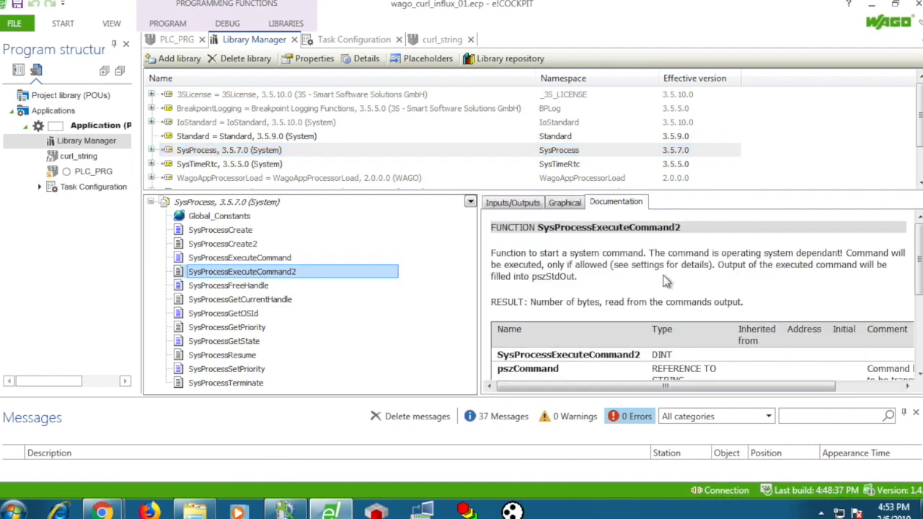
click(565, 202)
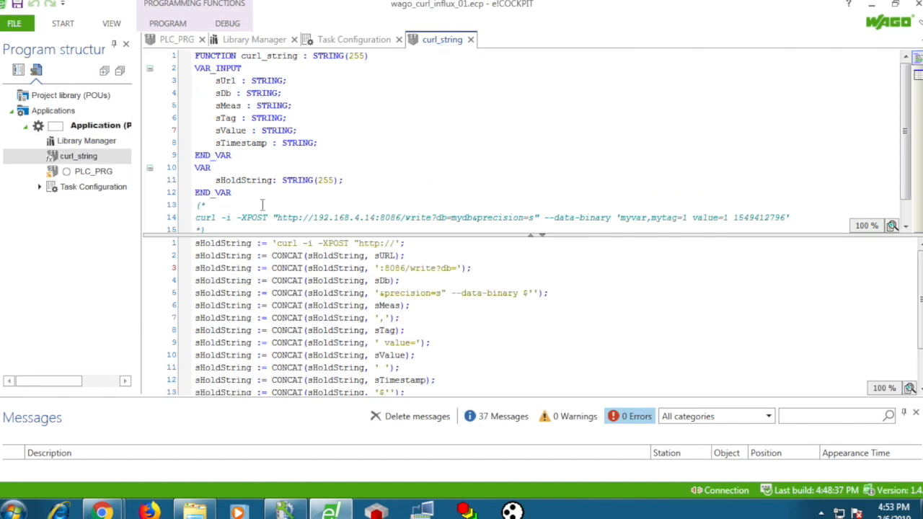
Step: Log in and start the application, then inspect the live sCommand_String curl value
scroll(down, 3)
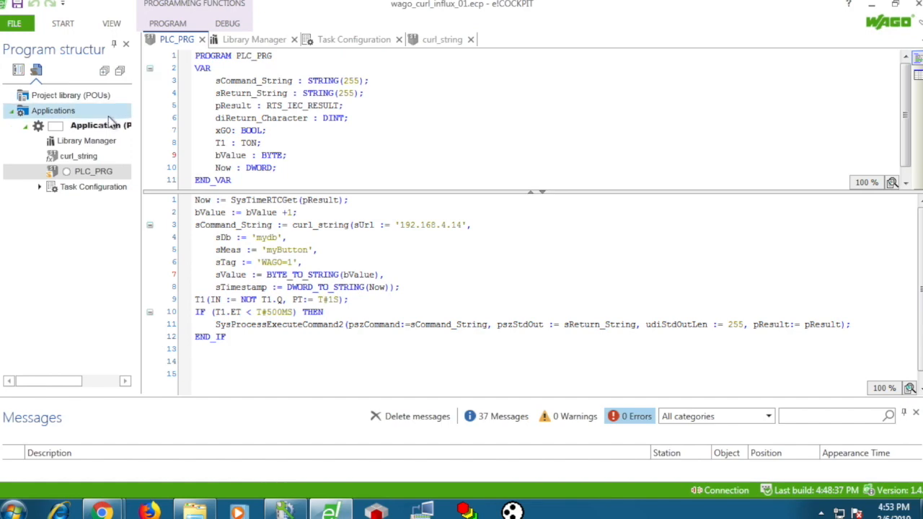
right_click(86, 124)
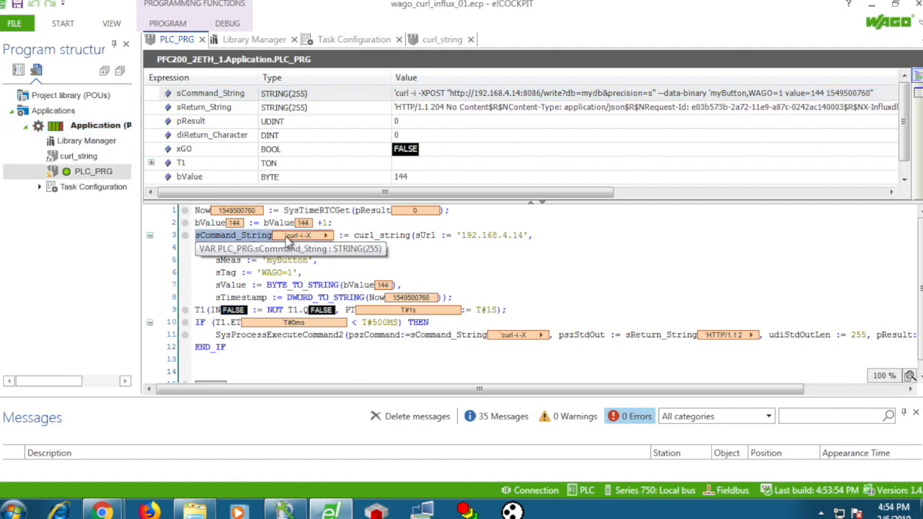
double_click(210, 92)
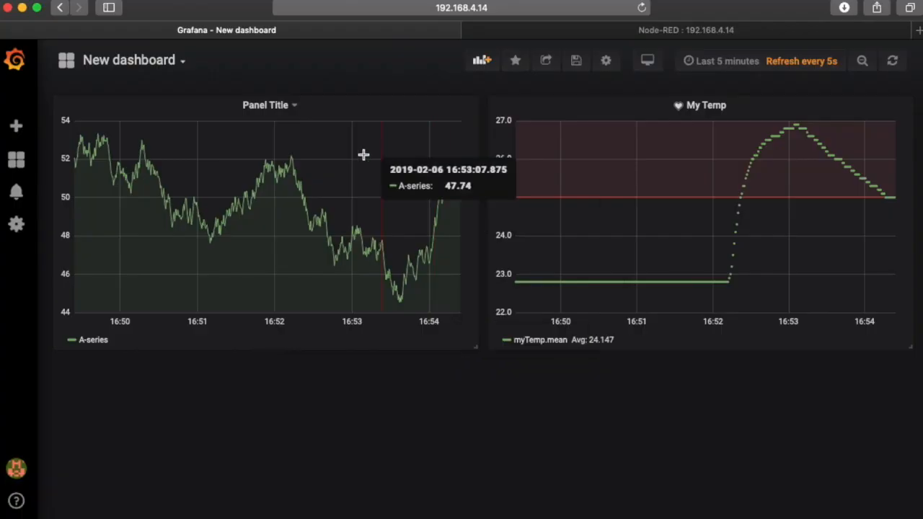
Step: Point the left panel's query at InfluxDB measurement myButton and return to the dashboard
click(268, 104)
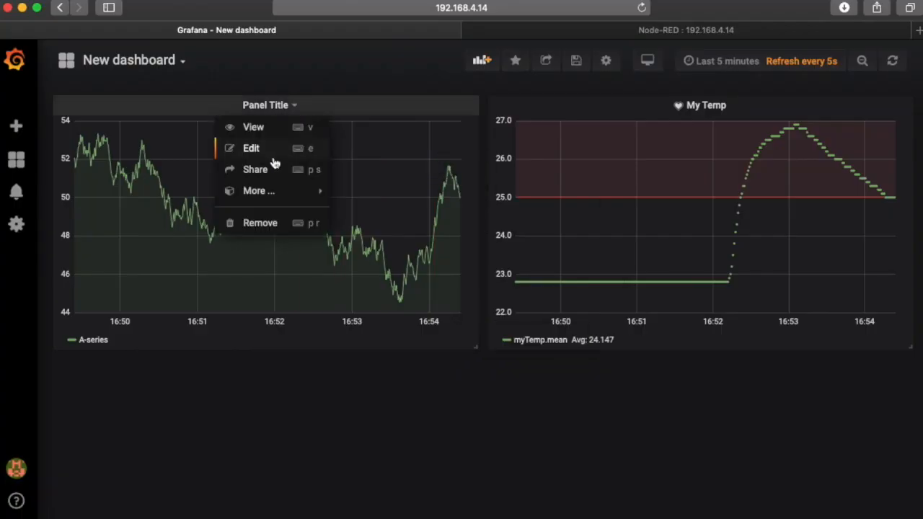
click(251, 147)
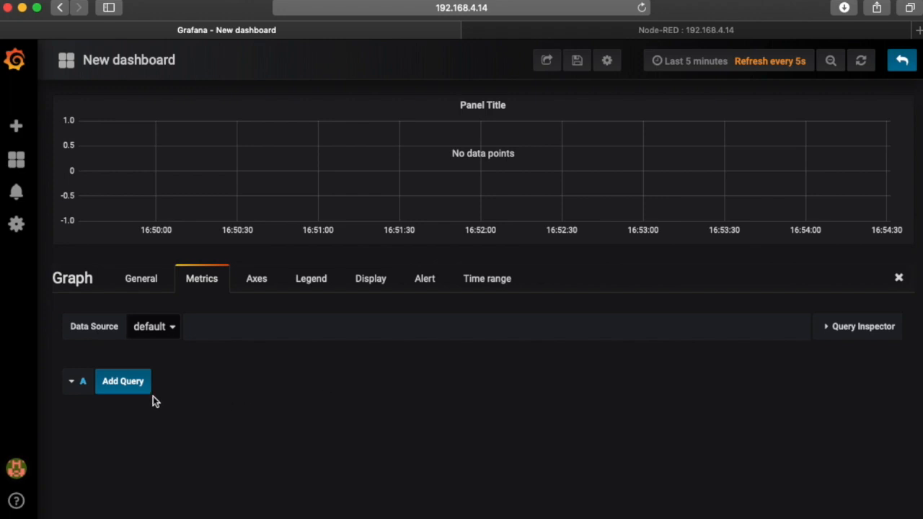
click(153, 326)
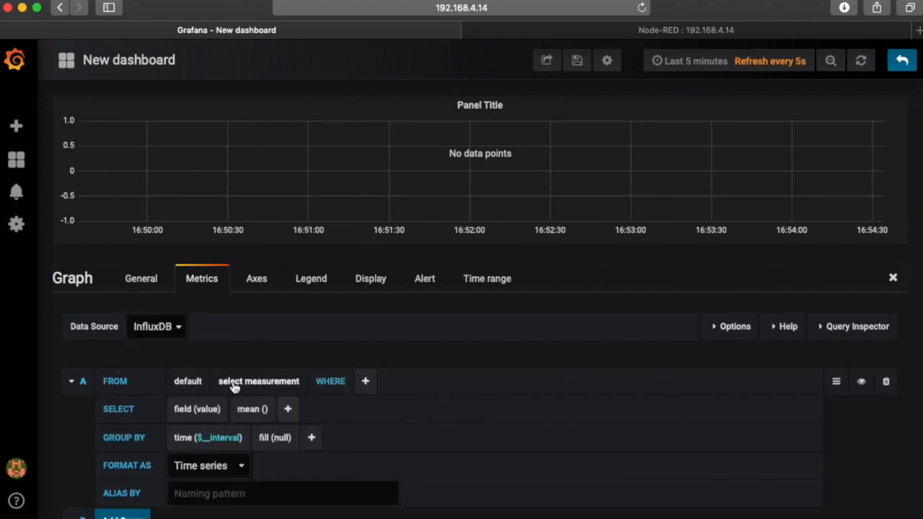
click(258, 380)
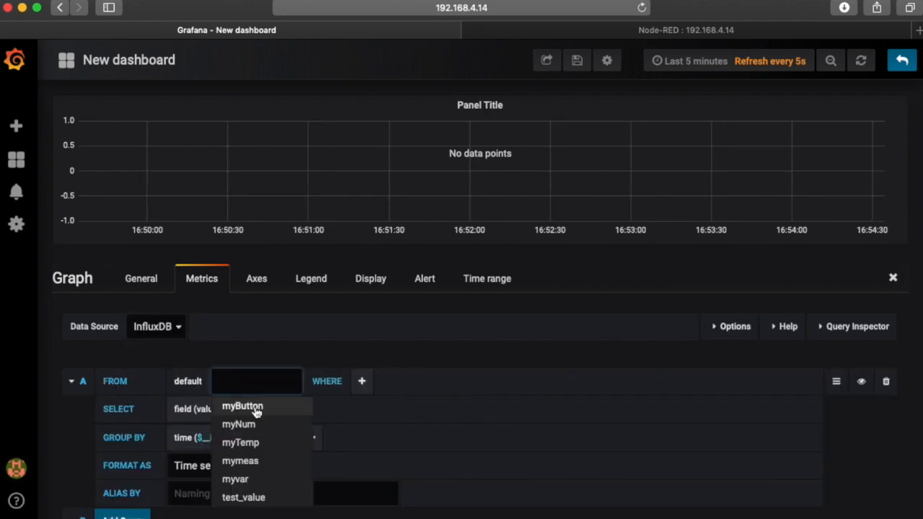
click(242, 407)
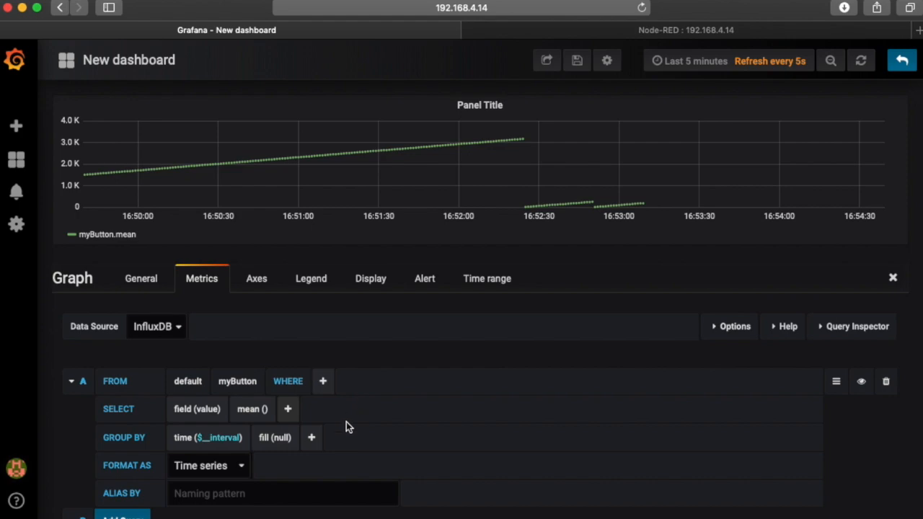
mouse_move(900, 60)
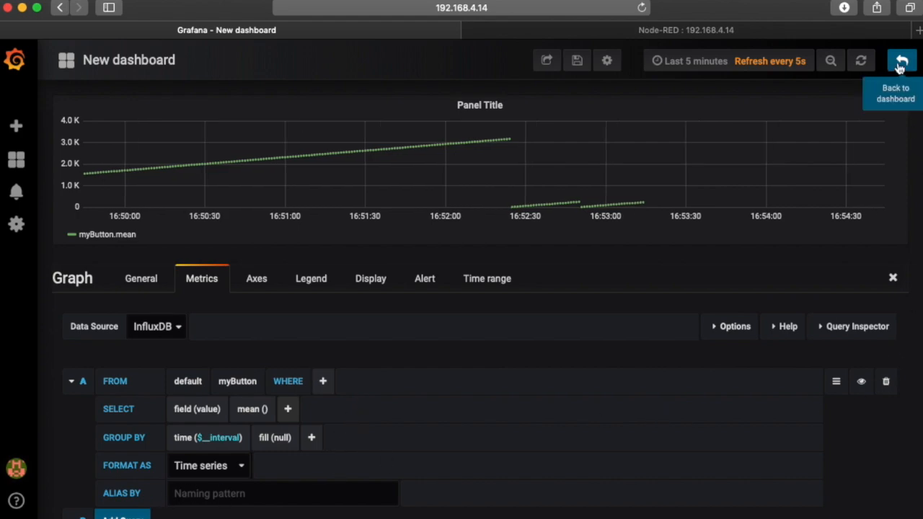
click(901, 60)
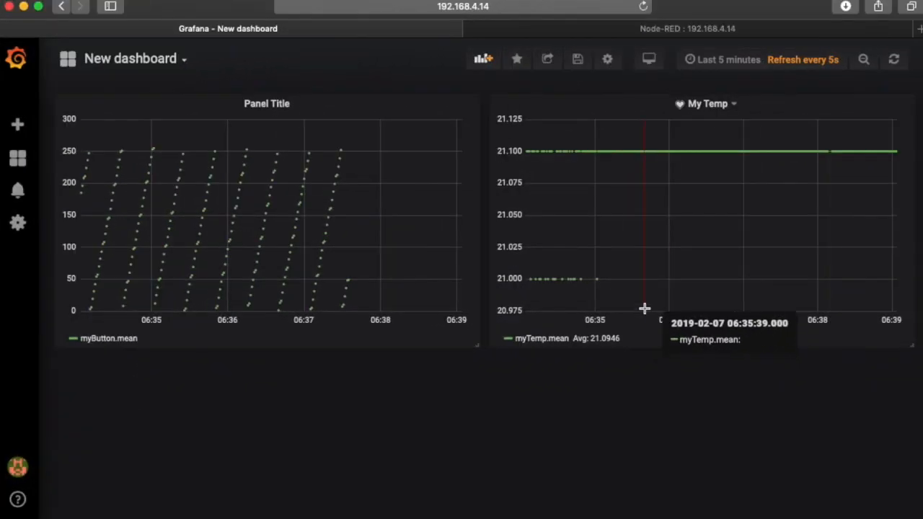
Step: Widen the time range through Last 30 minutes, 1 hour, 6 hours to Last 12 hours
click(728, 60)
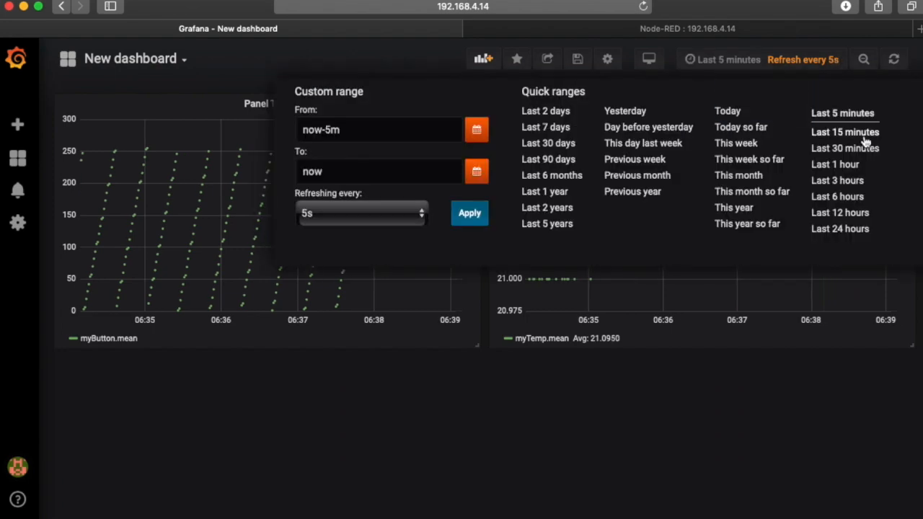
click(845, 145)
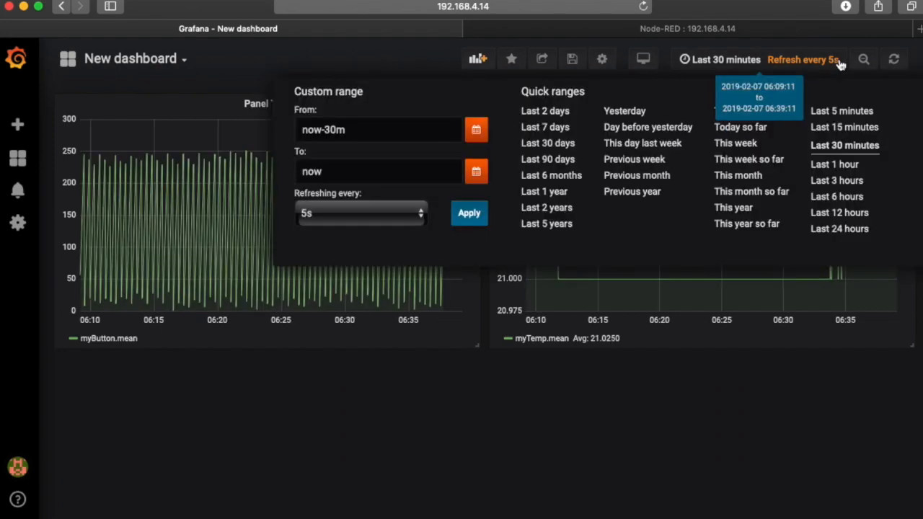
click(835, 162)
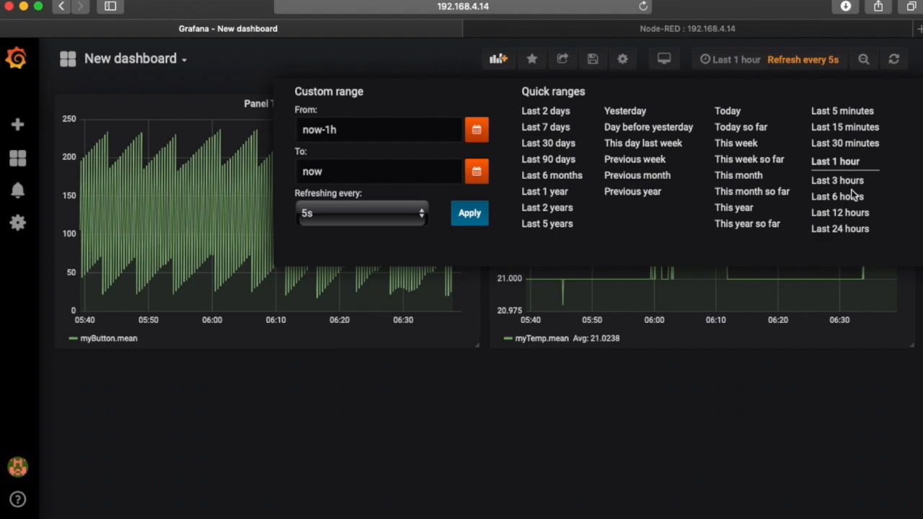
click(836, 193)
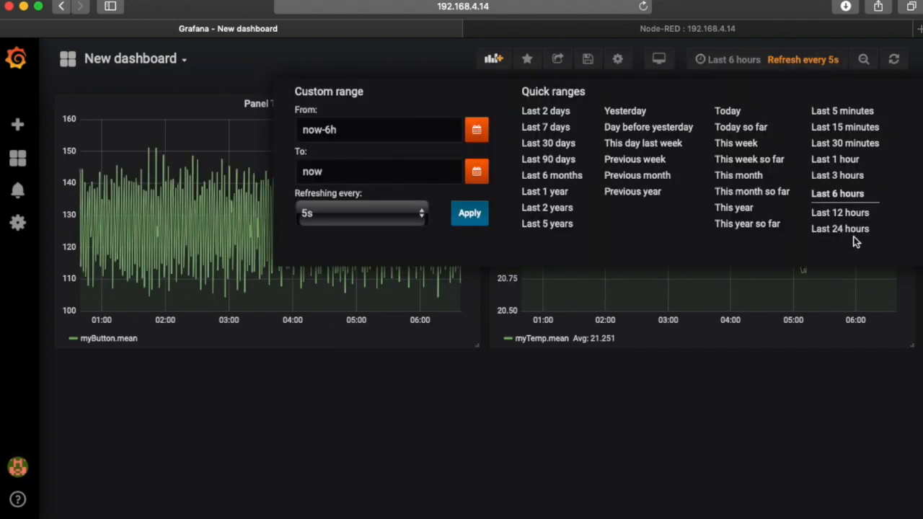
click(840, 212)
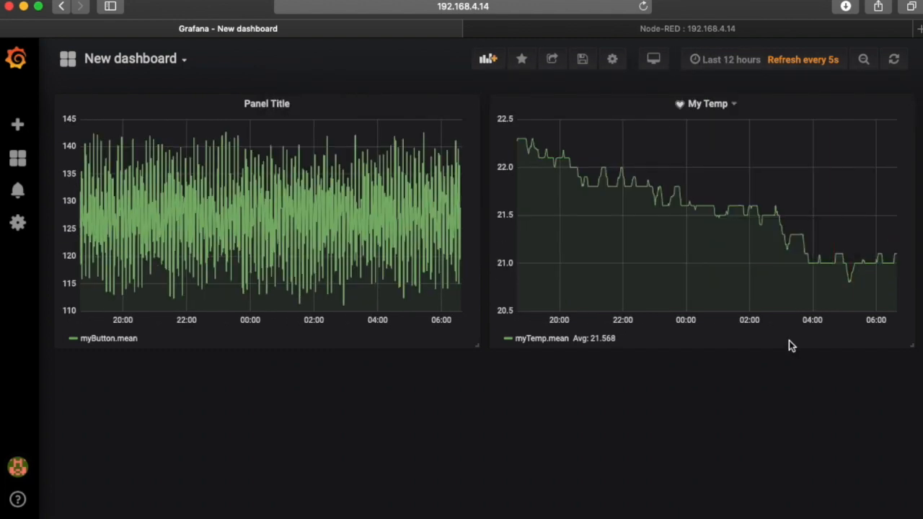
mouse_move(652, 263)
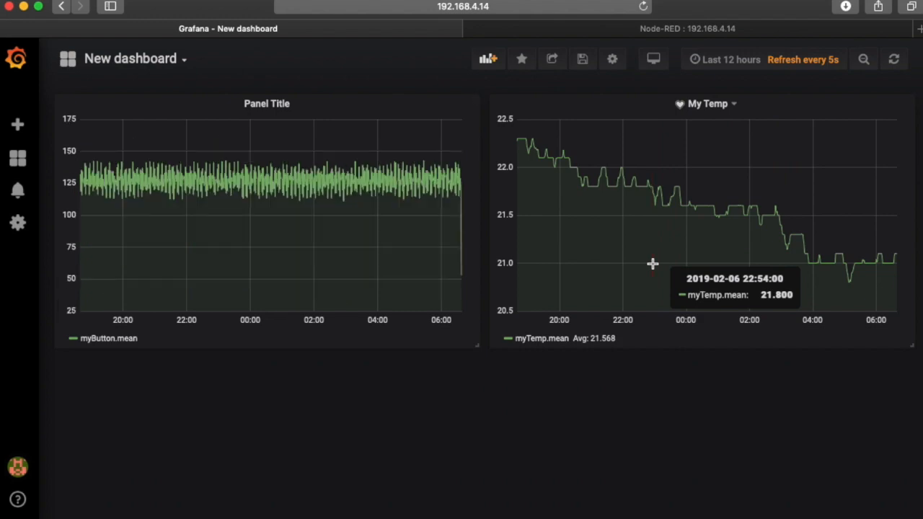